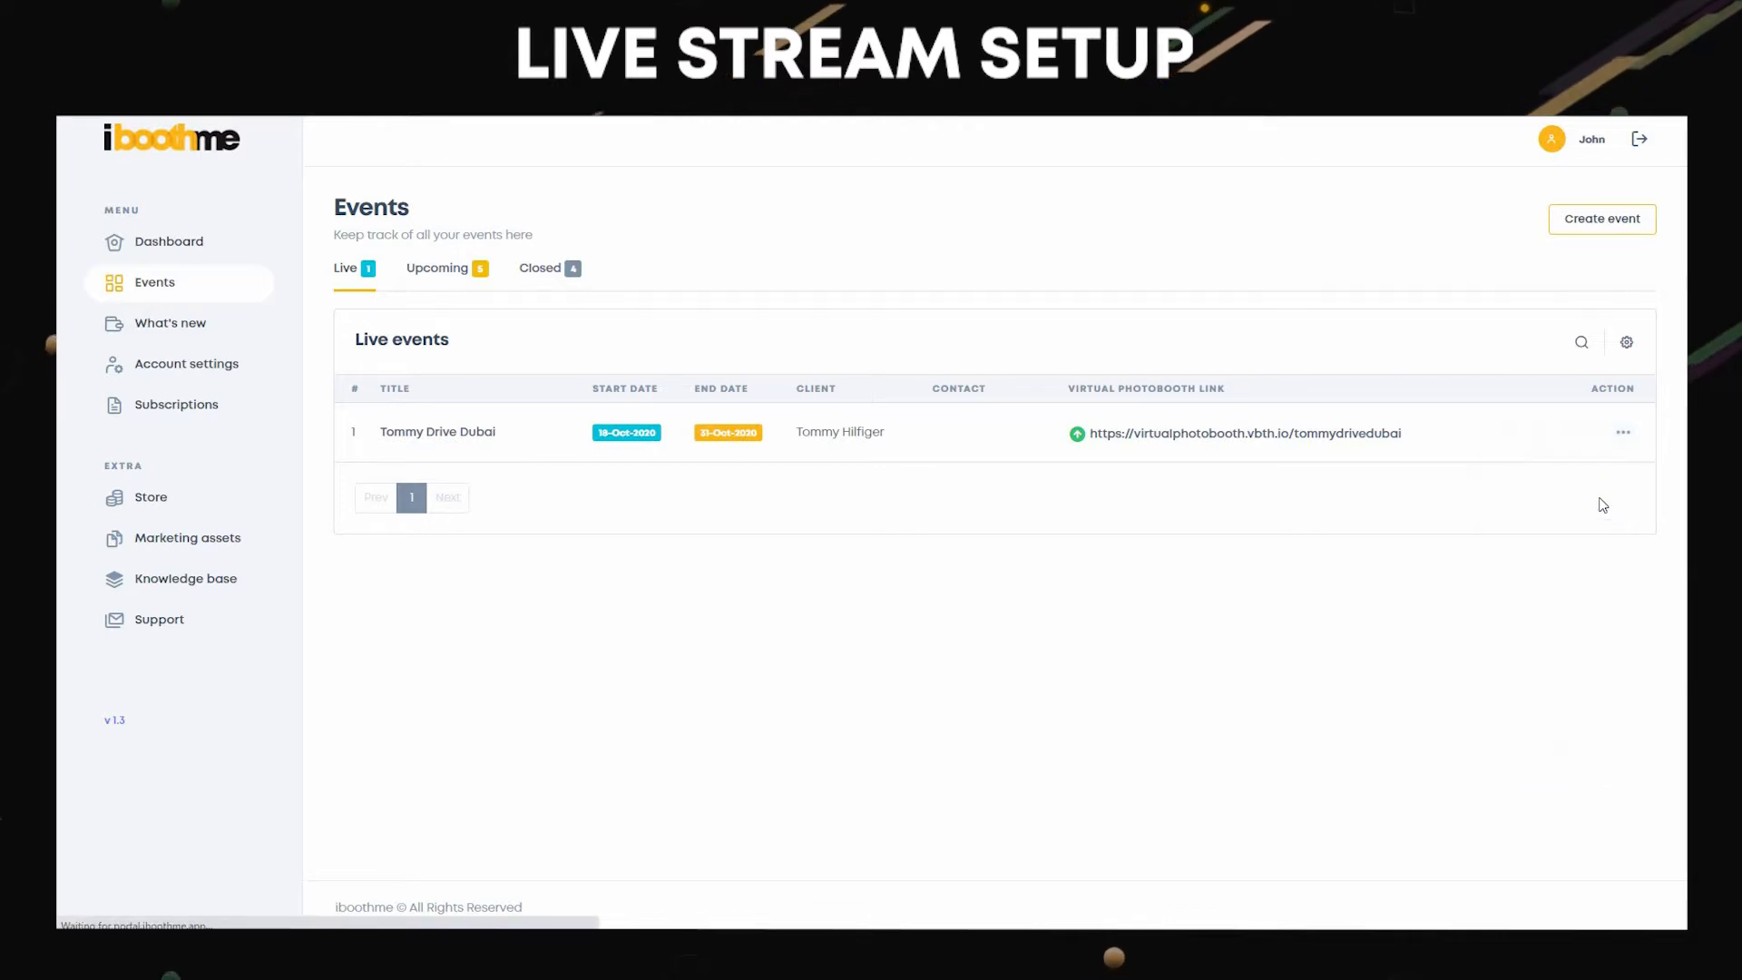
# Activate the Live streaming add-on in the Tommy Drive Dubai event's Addons.
pyautogui.click(437, 432)
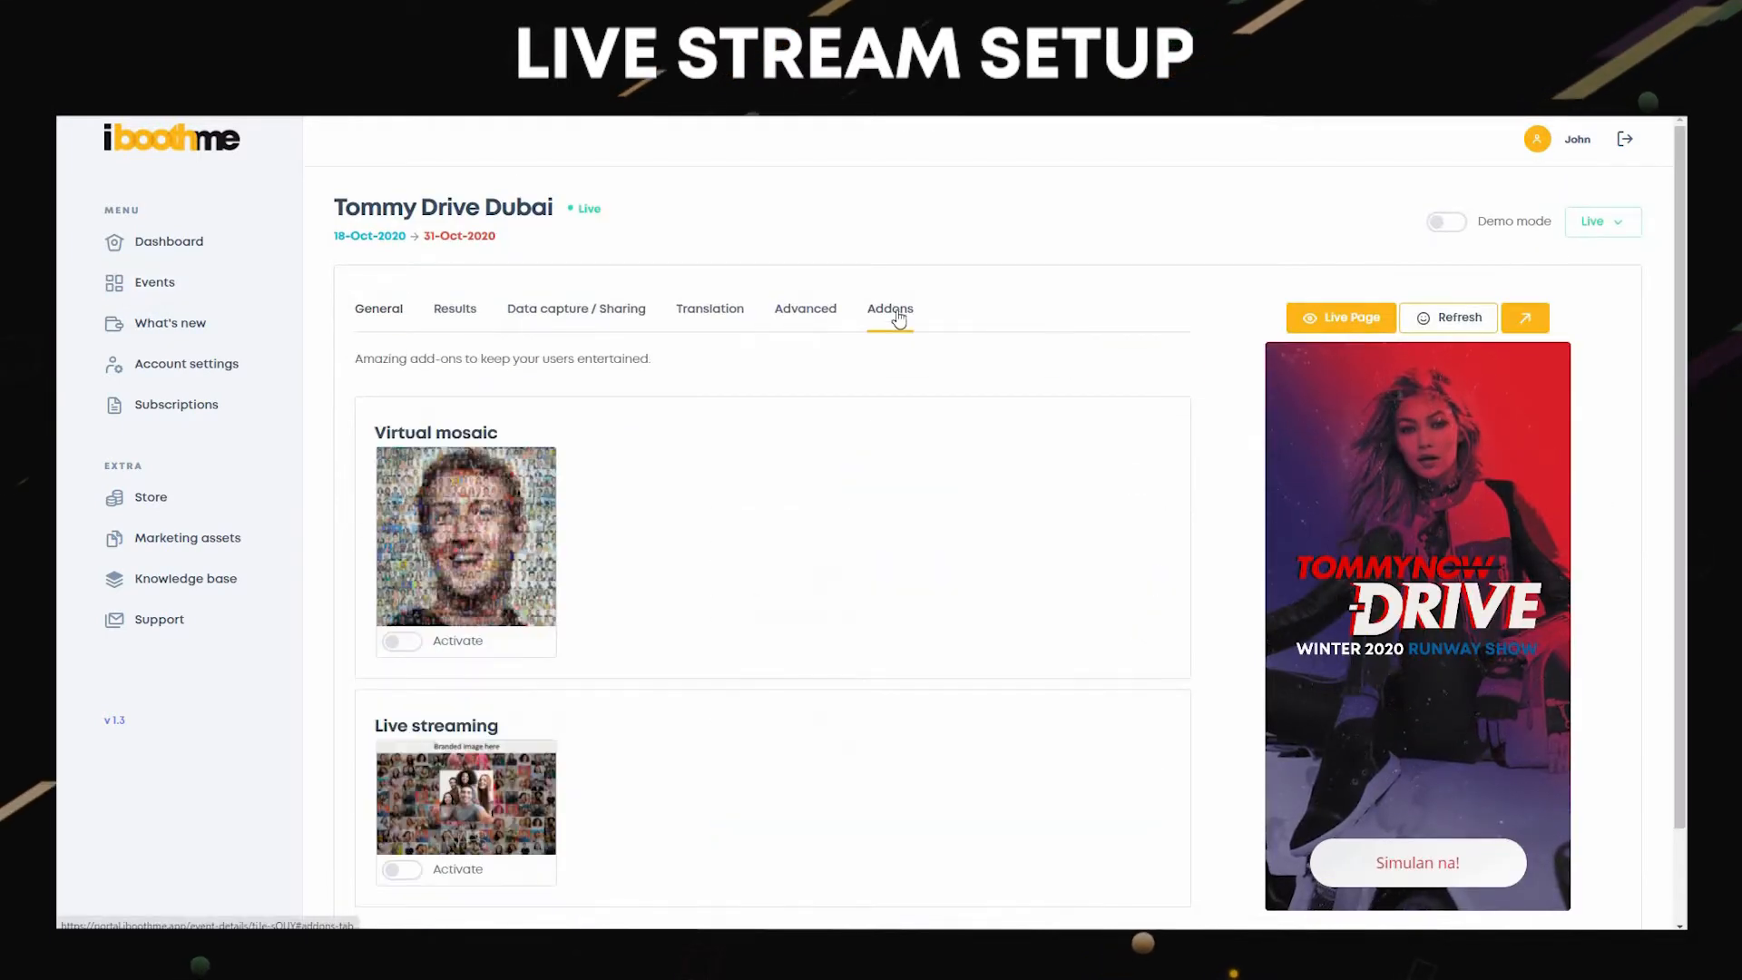
pyautogui.scroll(-3)
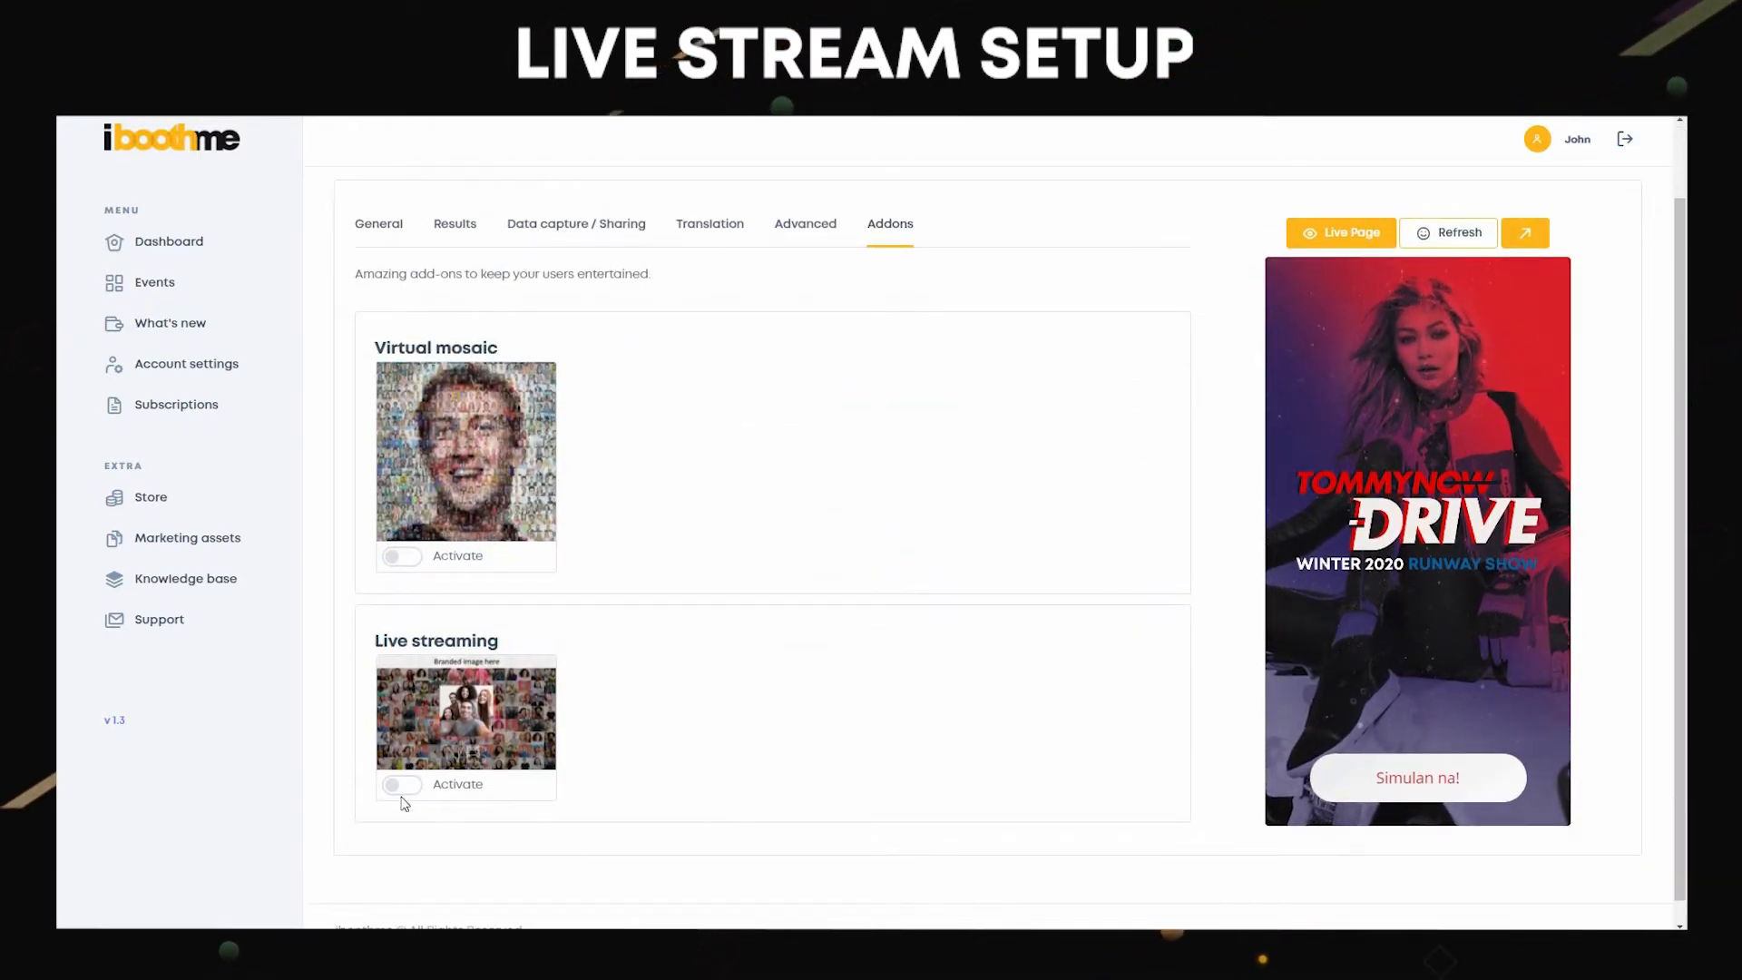
pyautogui.click(400, 786)
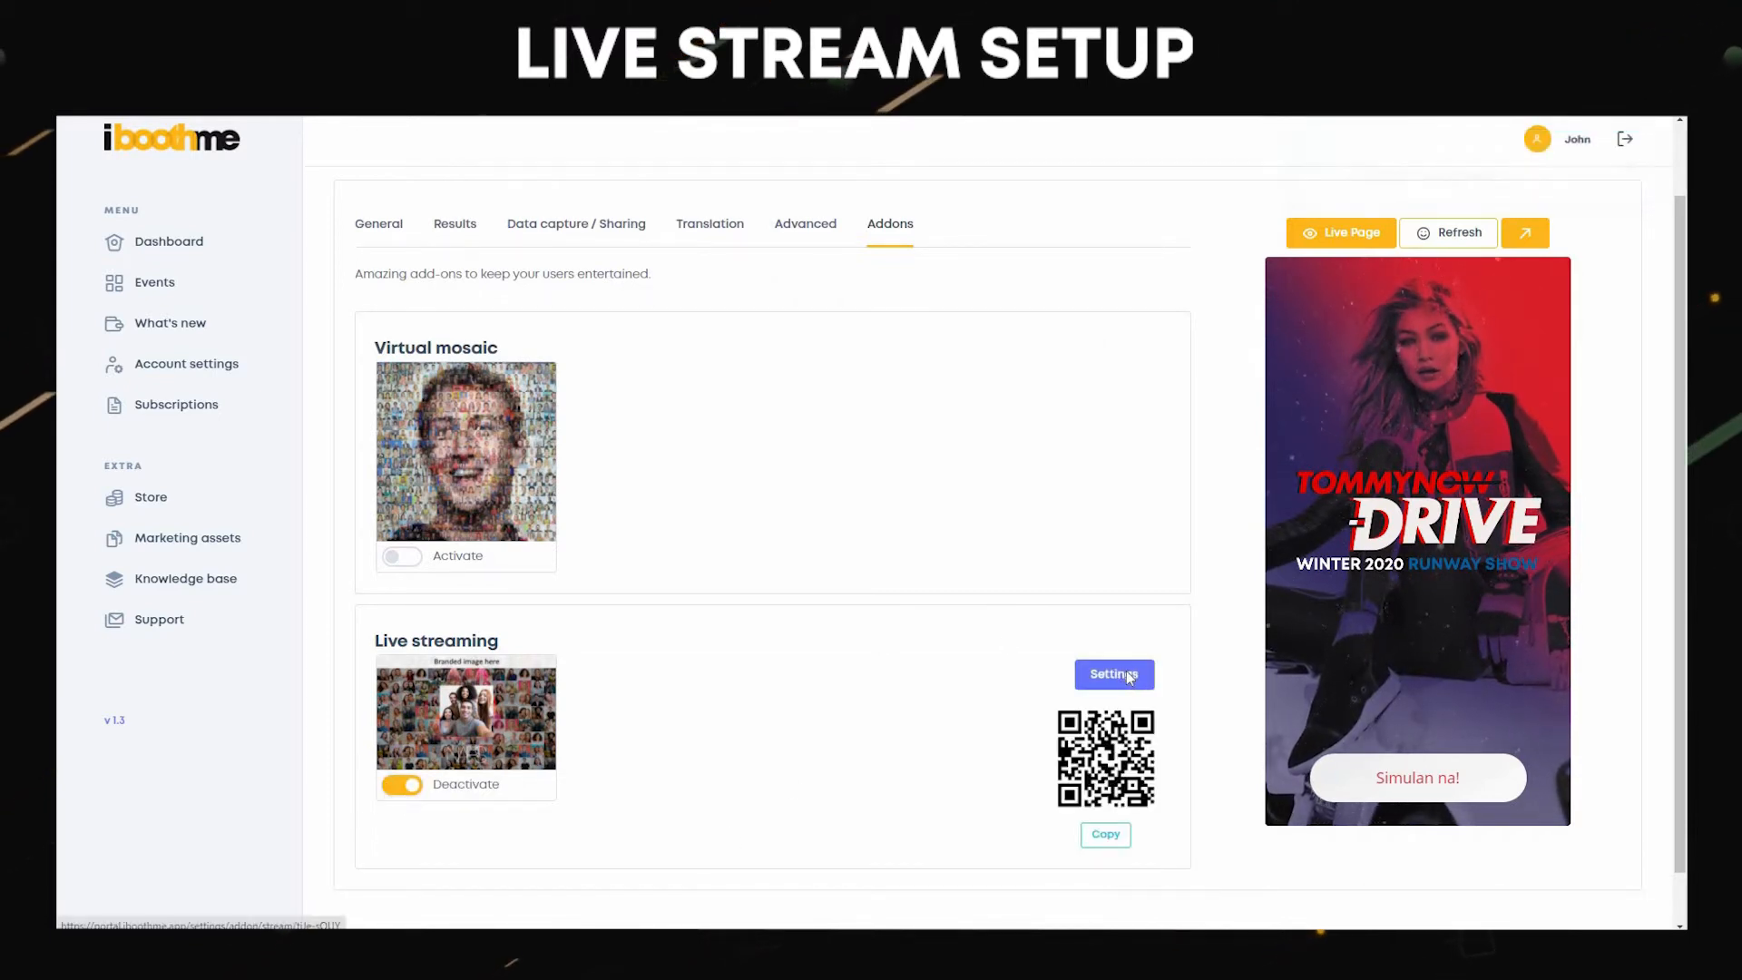
# Enable the heading banner with the Tommy Banner image and update the settings.
pyautogui.click(1113, 675)
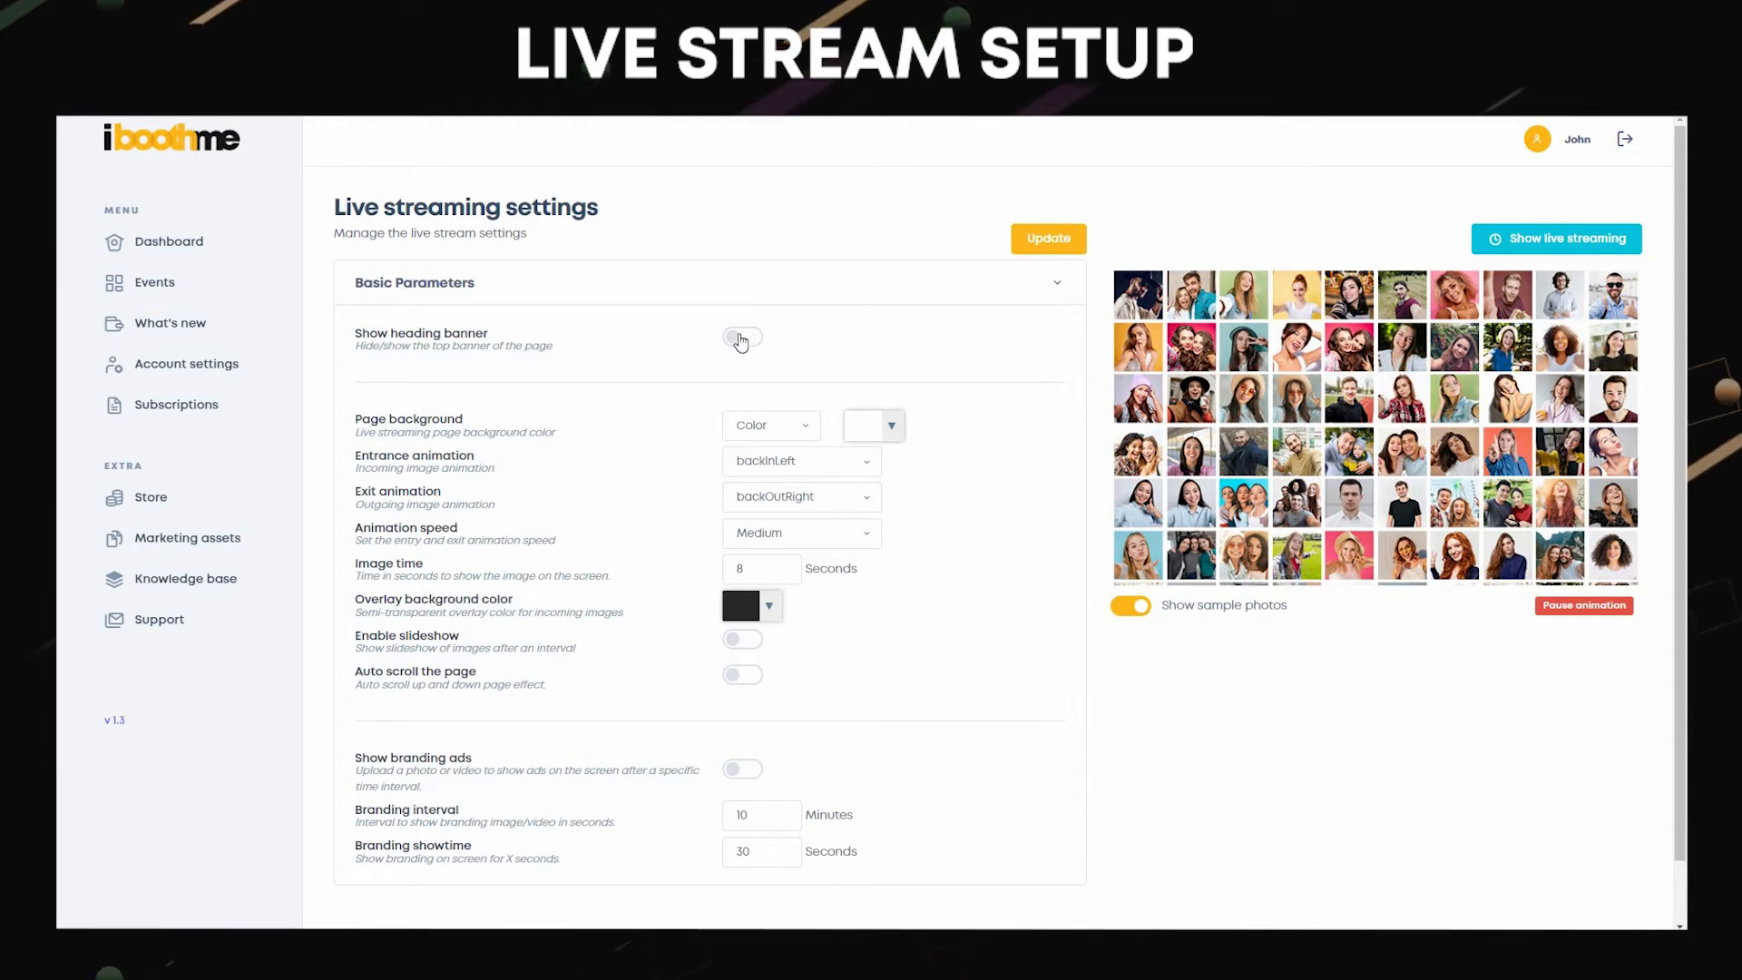
pyautogui.click(740, 339)
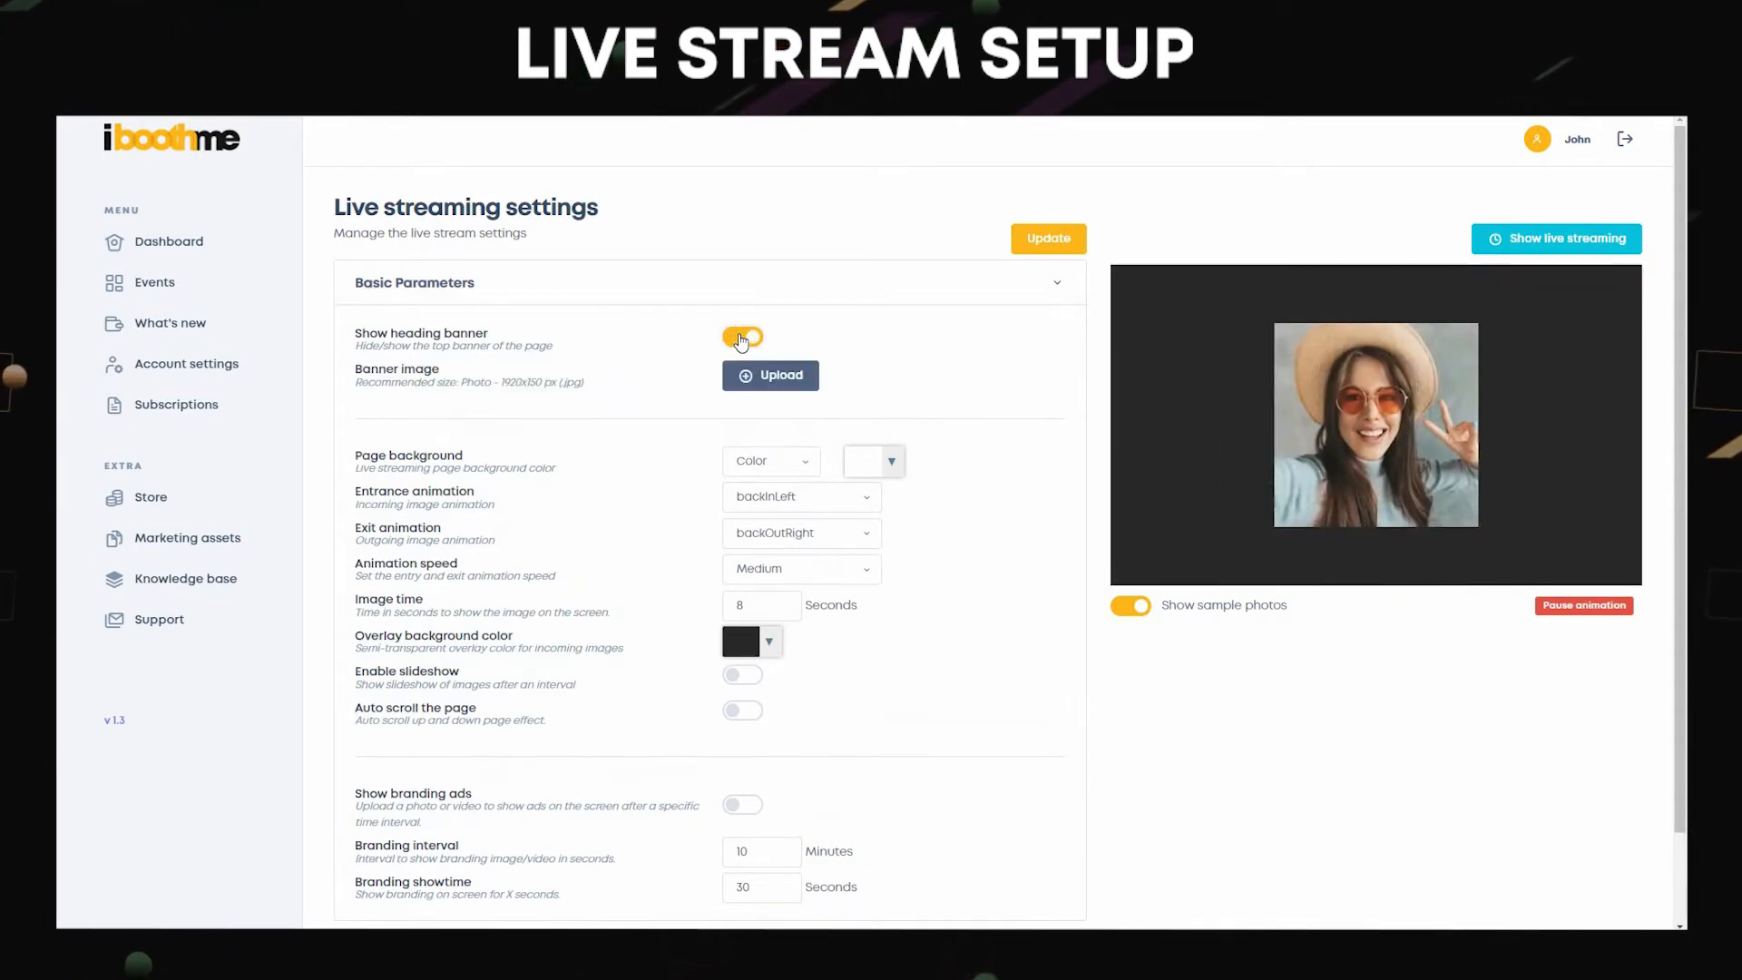
pyautogui.click(770, 374)
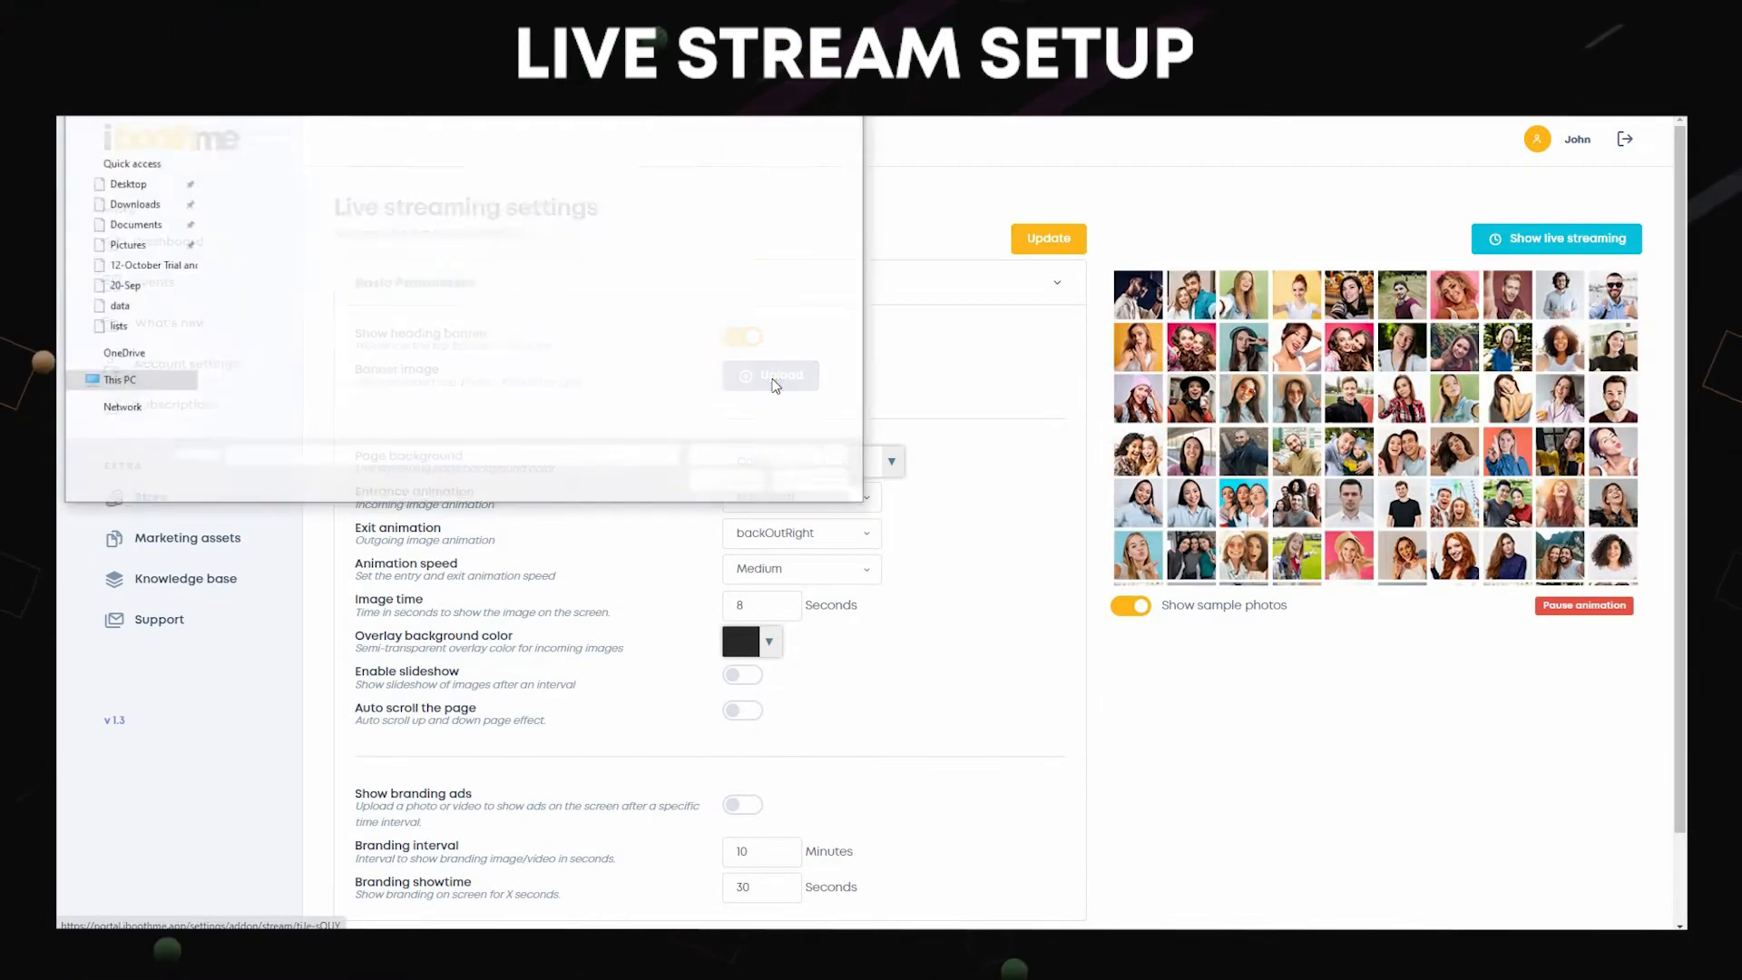
pyautogui.click(267, 407)
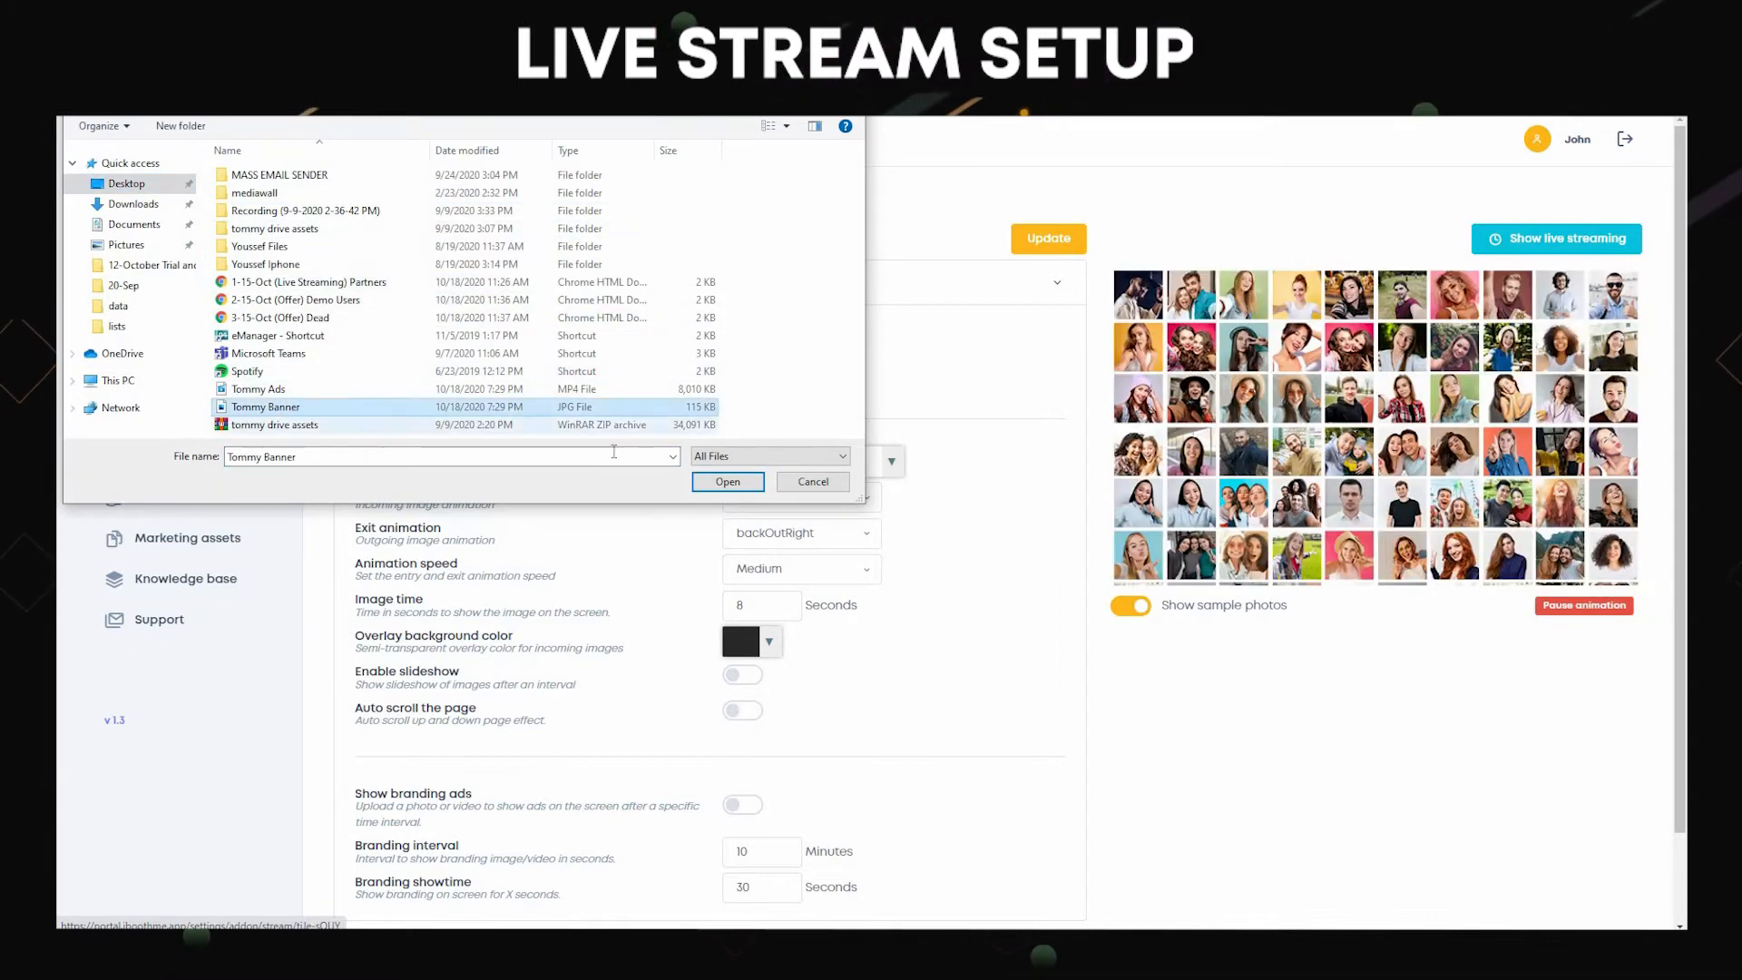
pyautogui.click(726, 481)
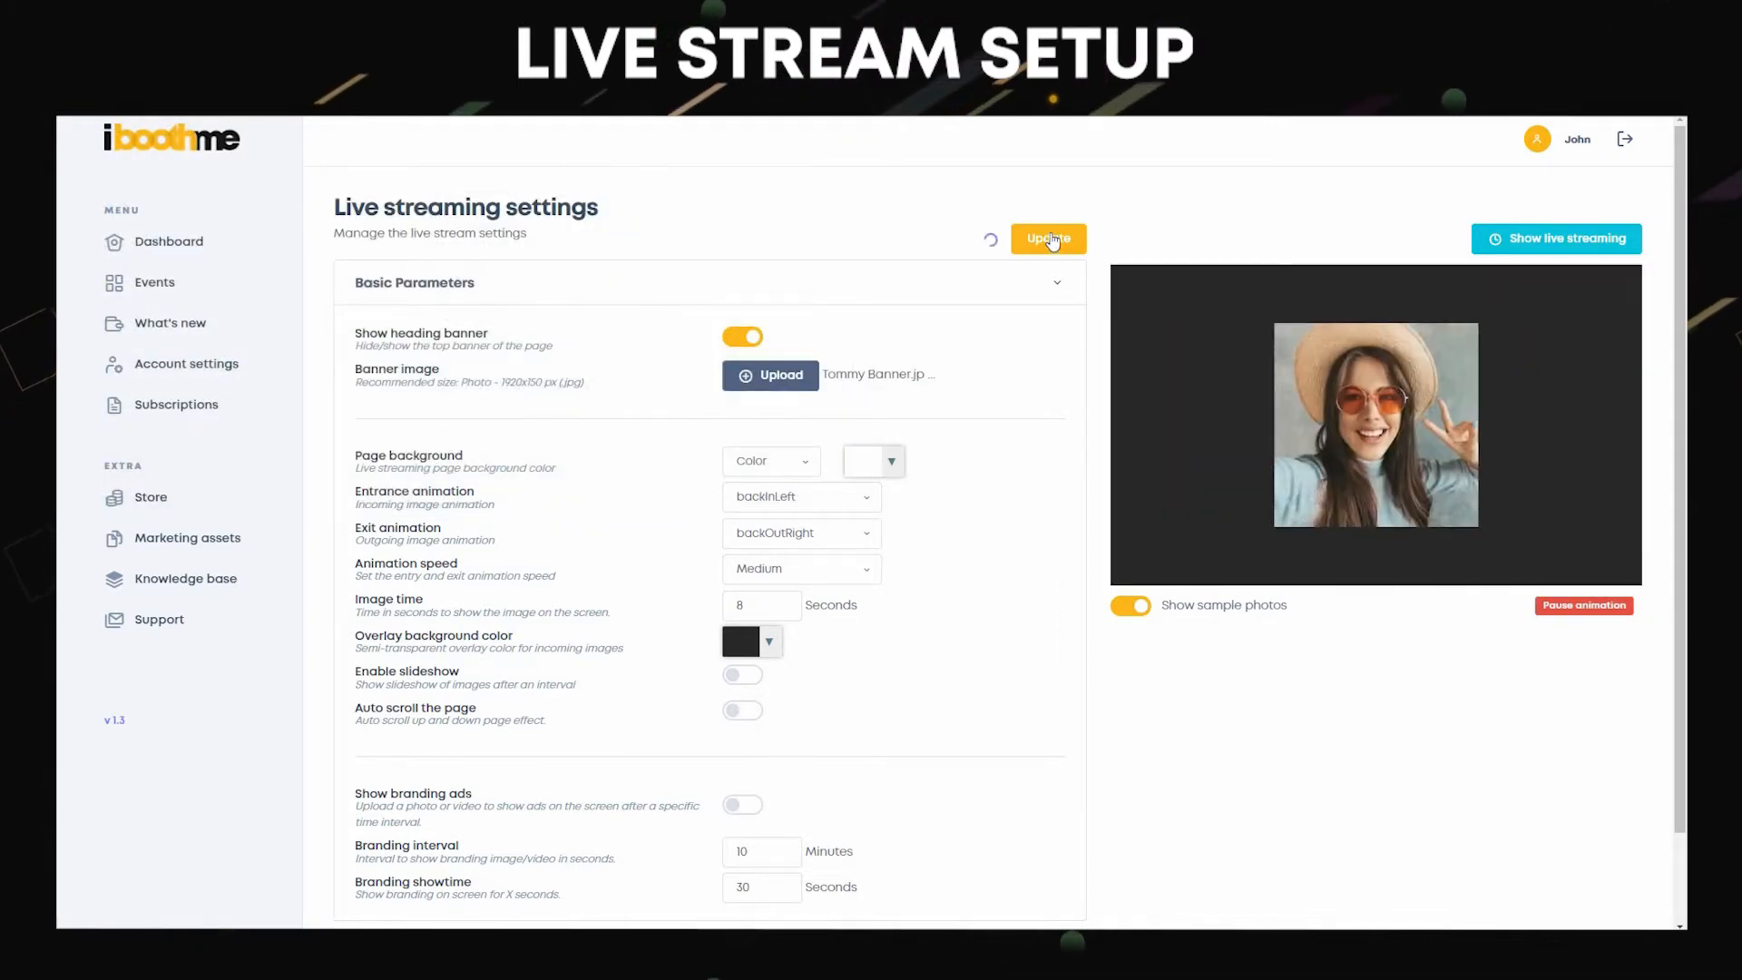
pyautogui.click(1045, 238)
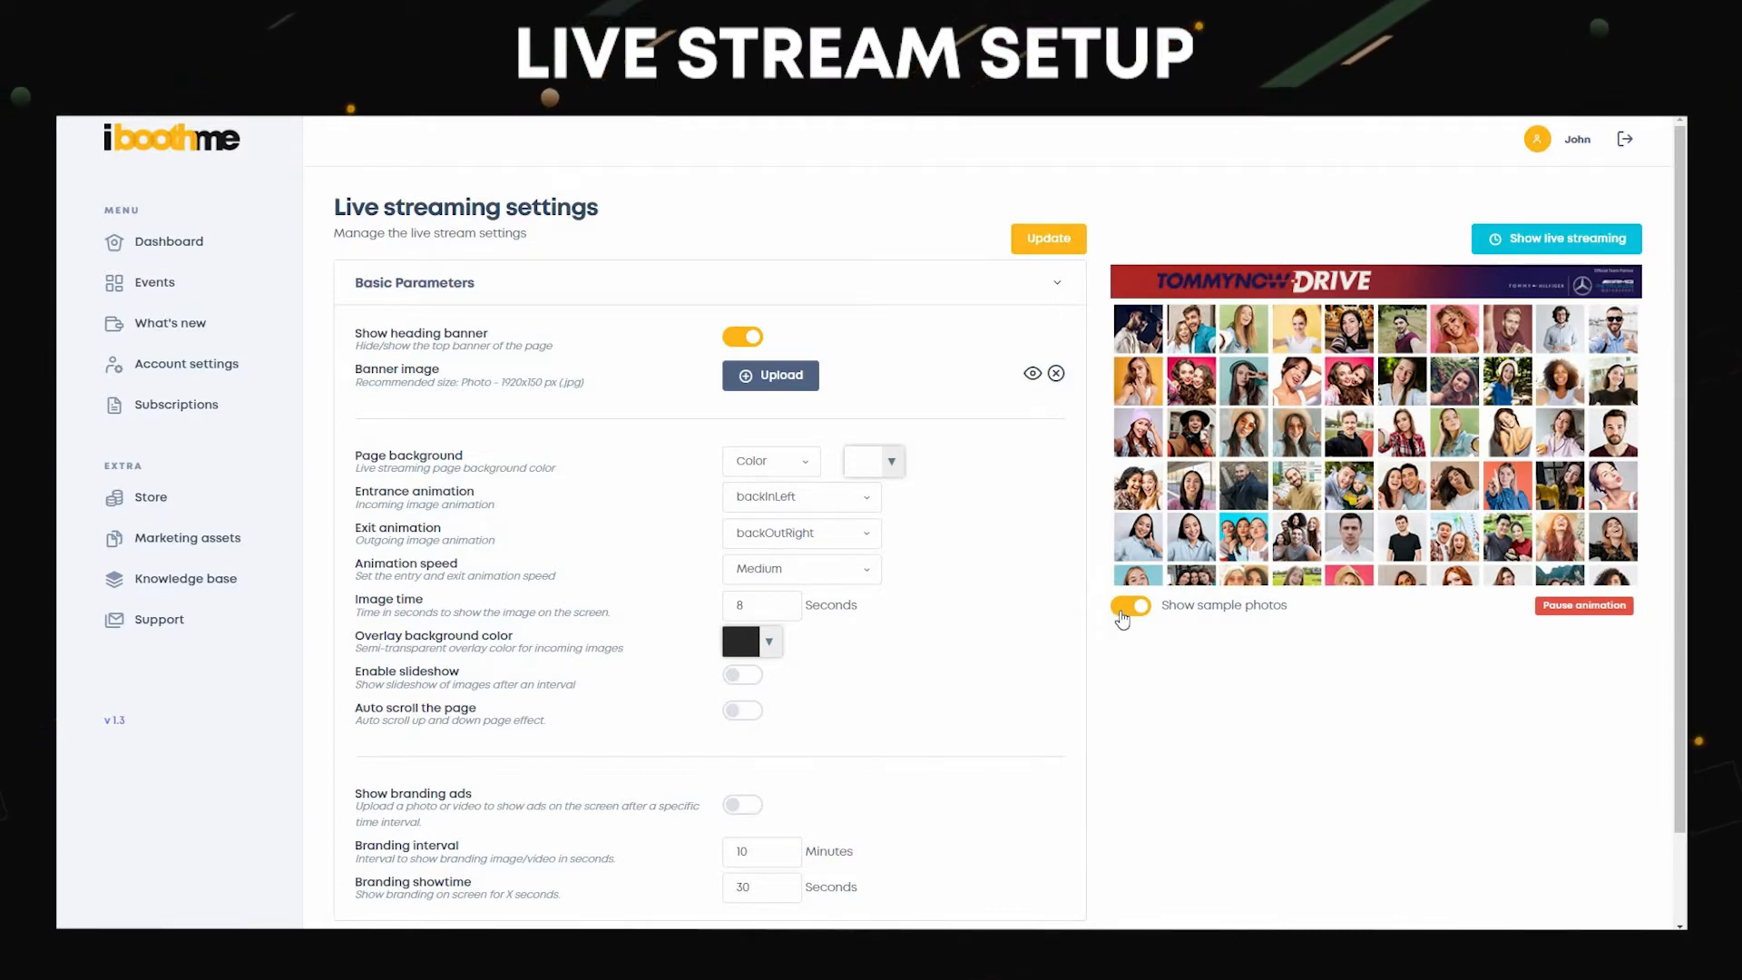
# Set the page background colour to dark blue and preview it with sample photos.
pyautogui.click(1129, 604)
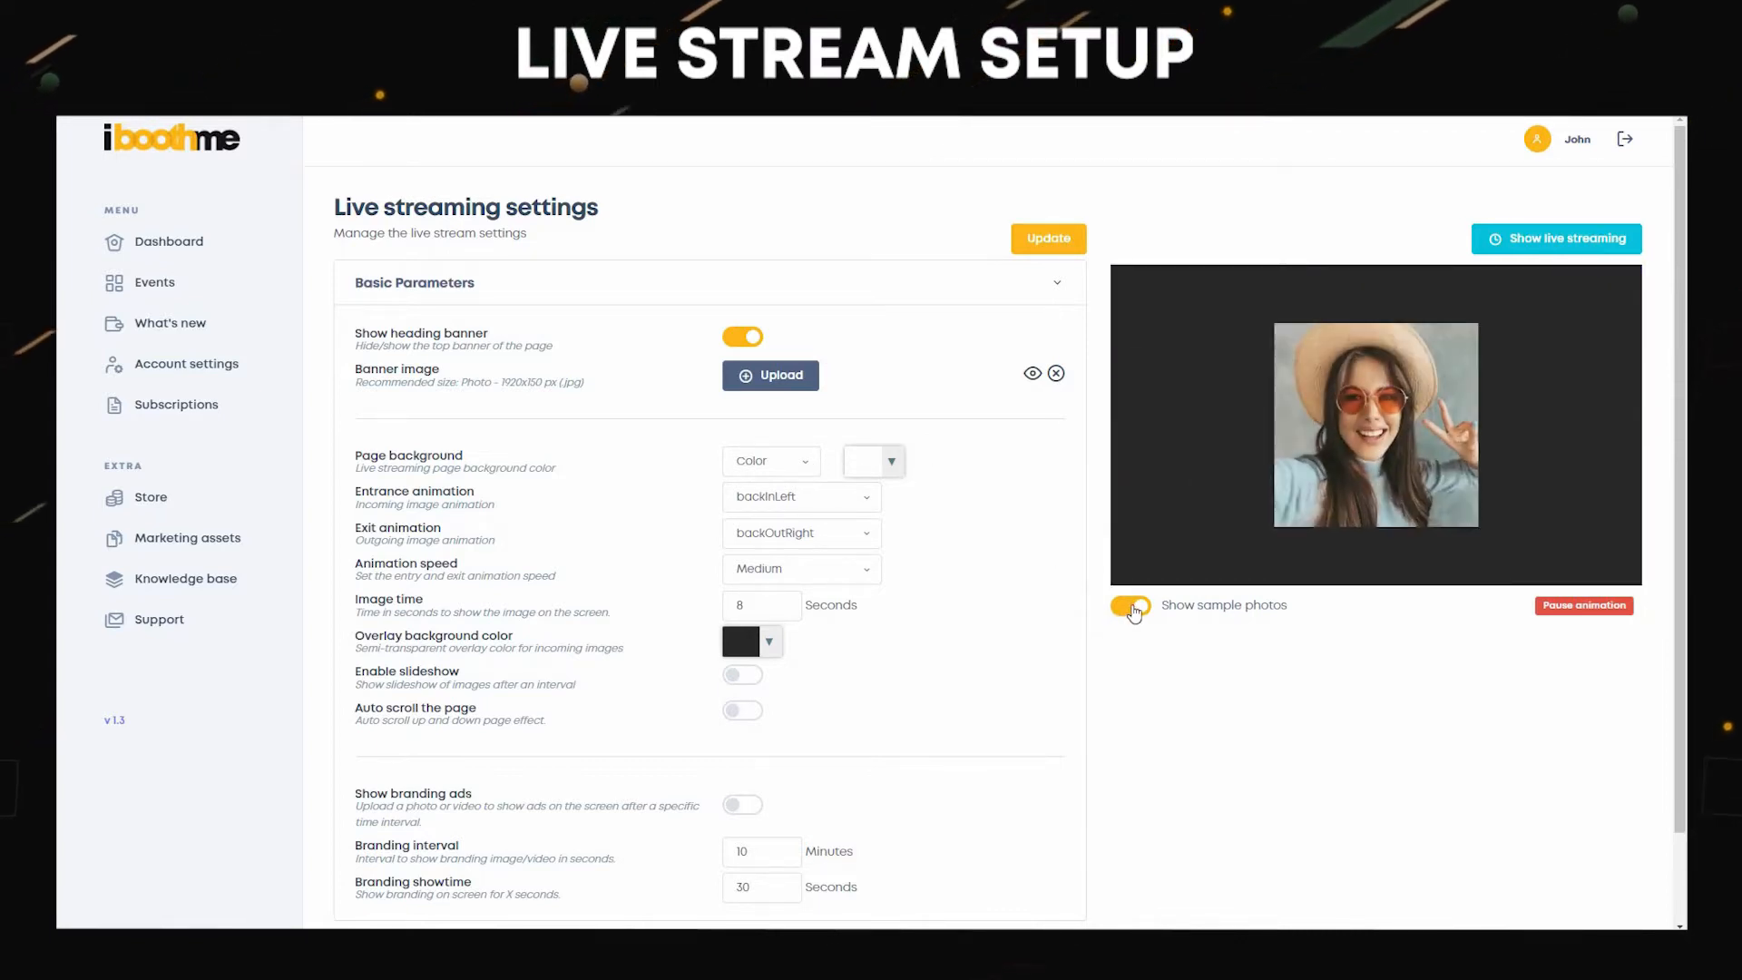
pyautogui.click(1129, 605)
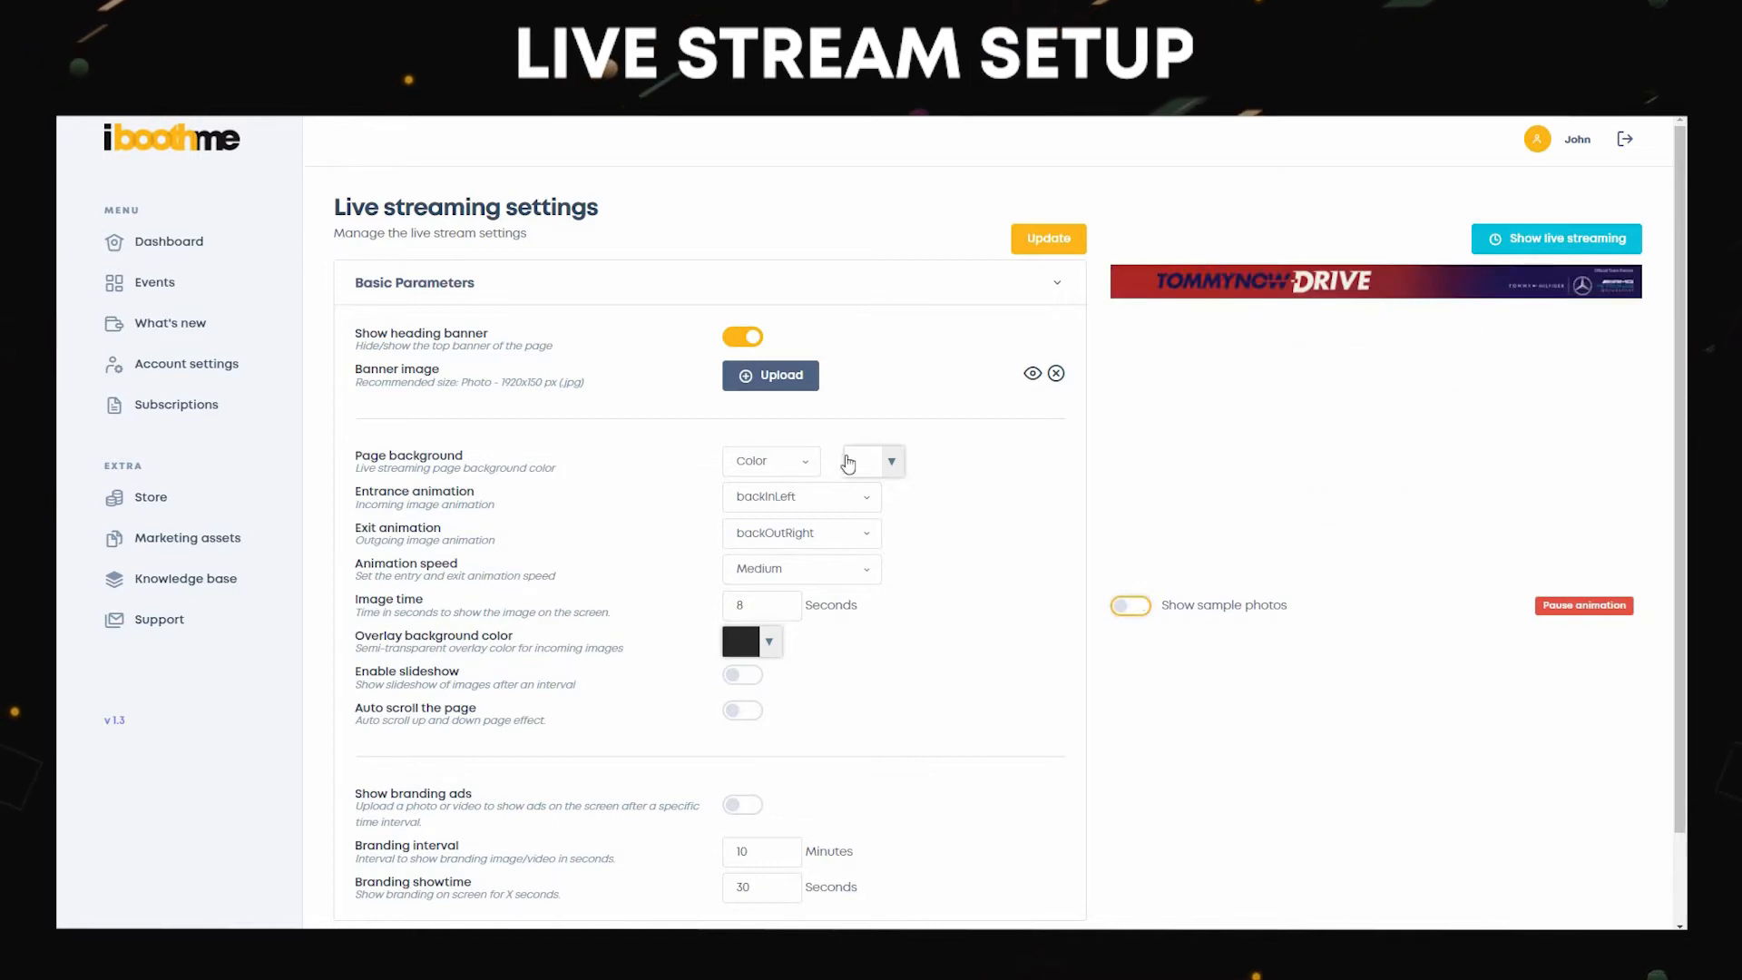
pyautogui.click(889, 461)
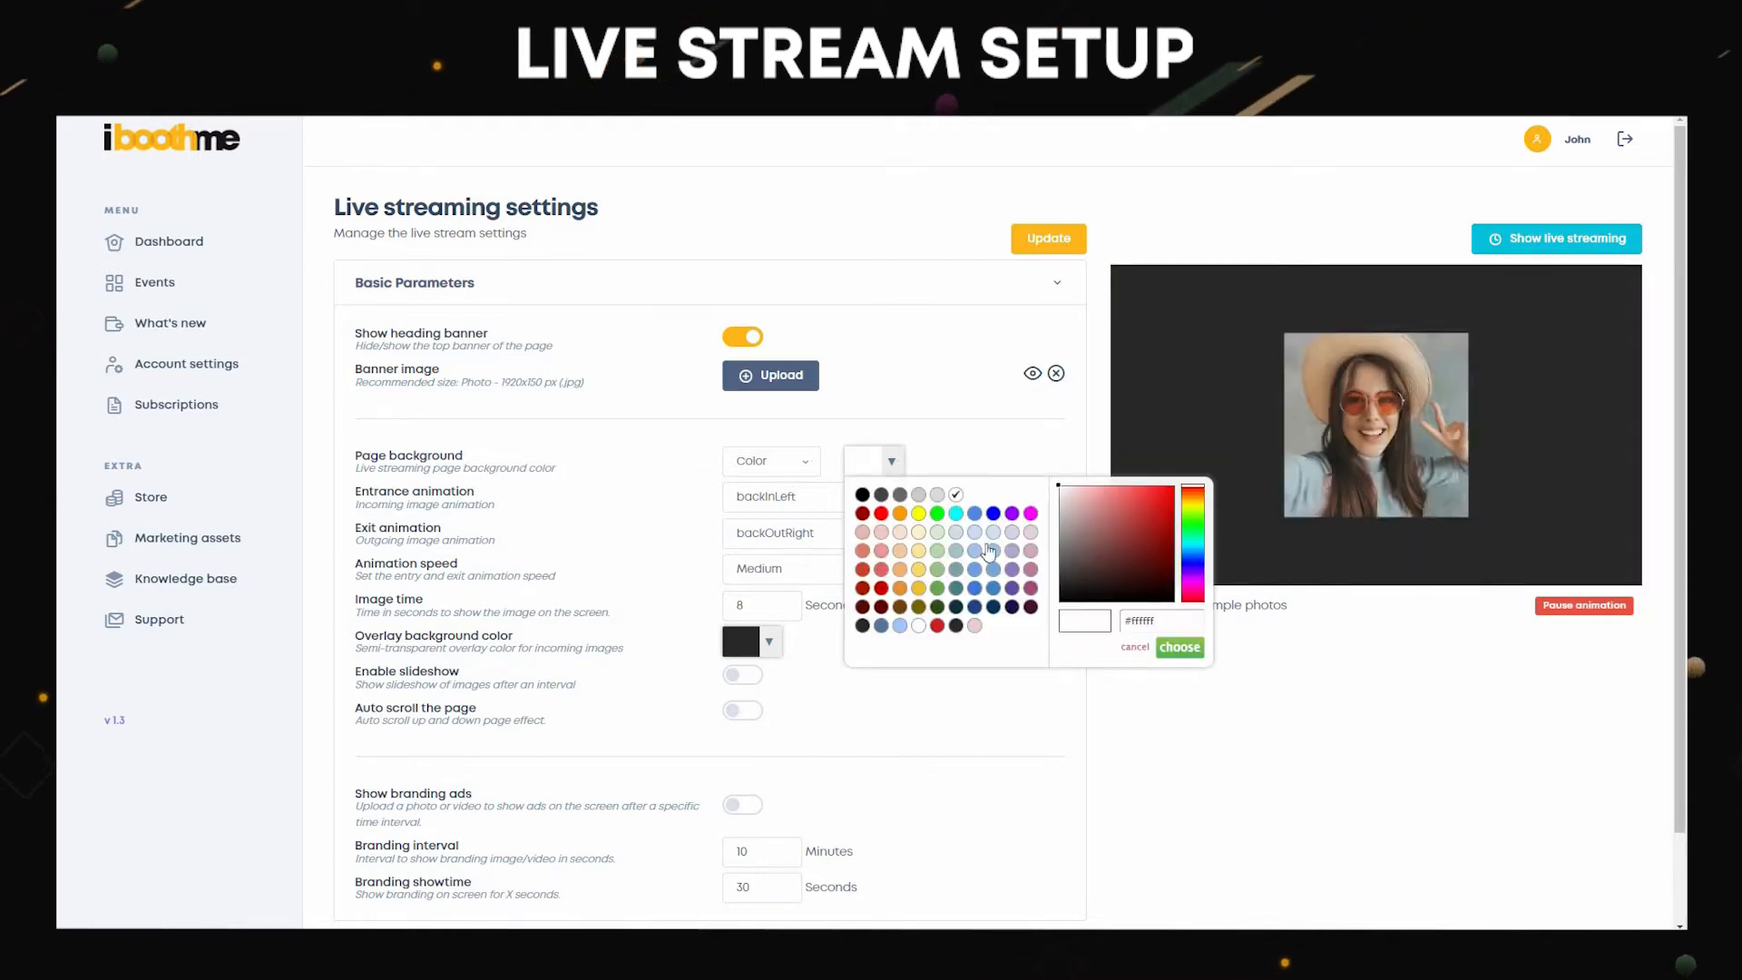
pyautogui.click(1180, 646)
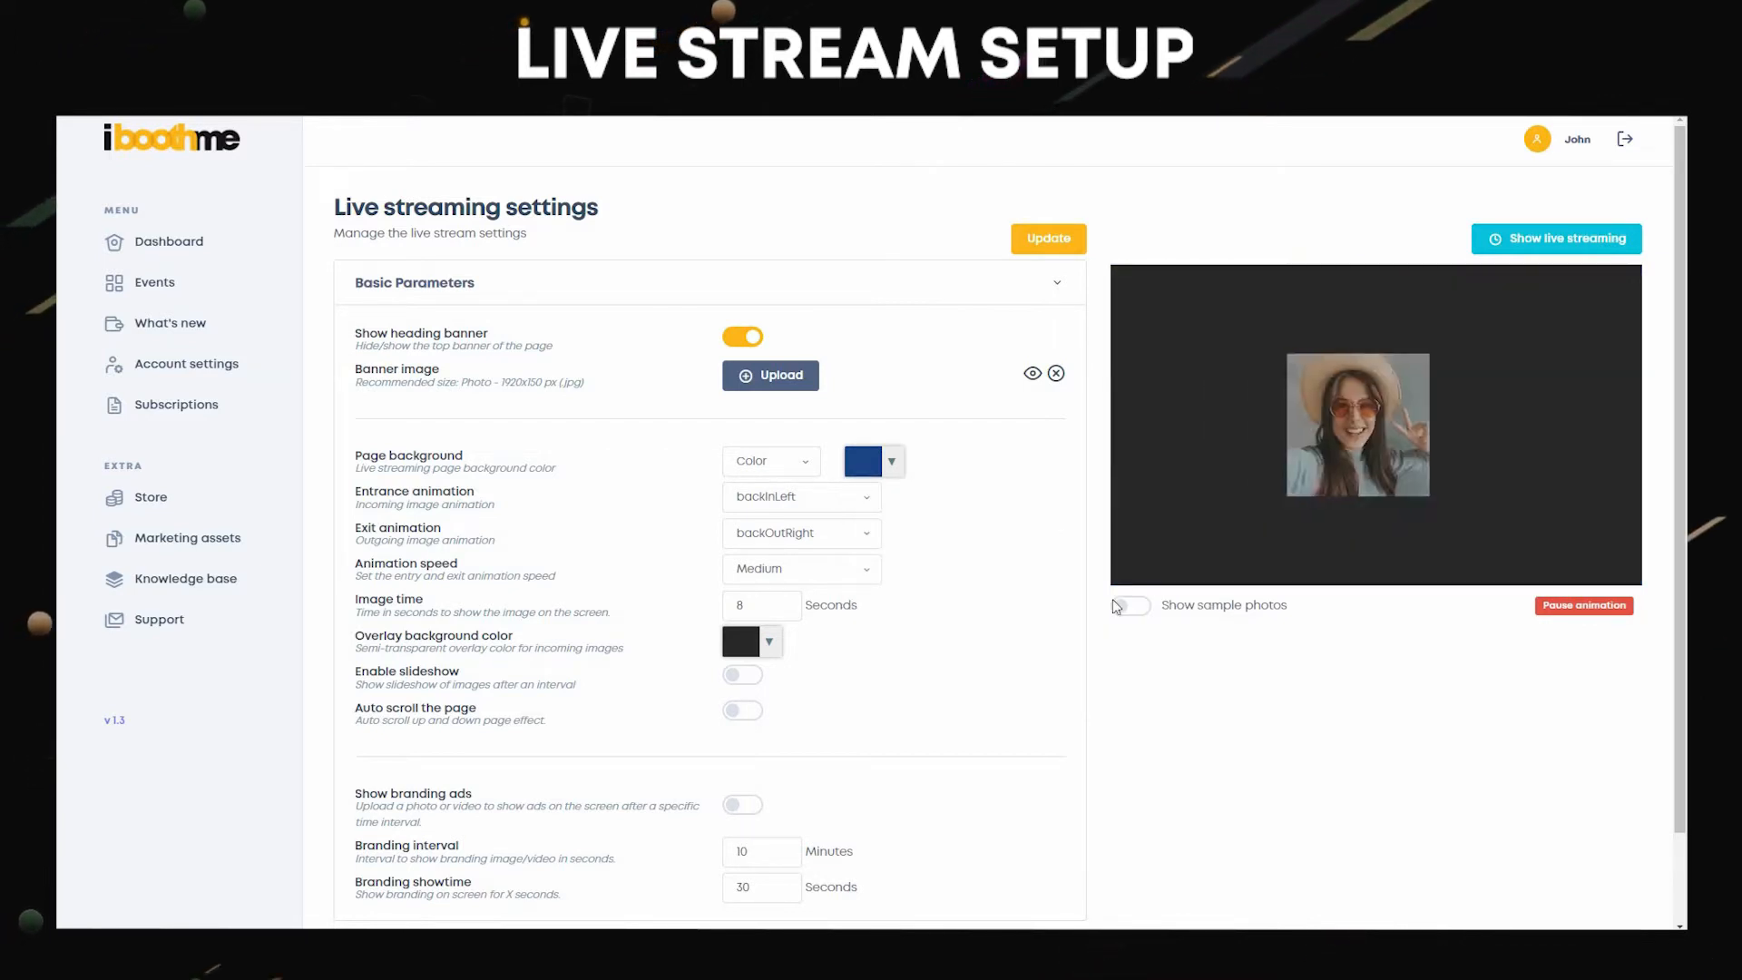
pyautogui.click(1127, 606)
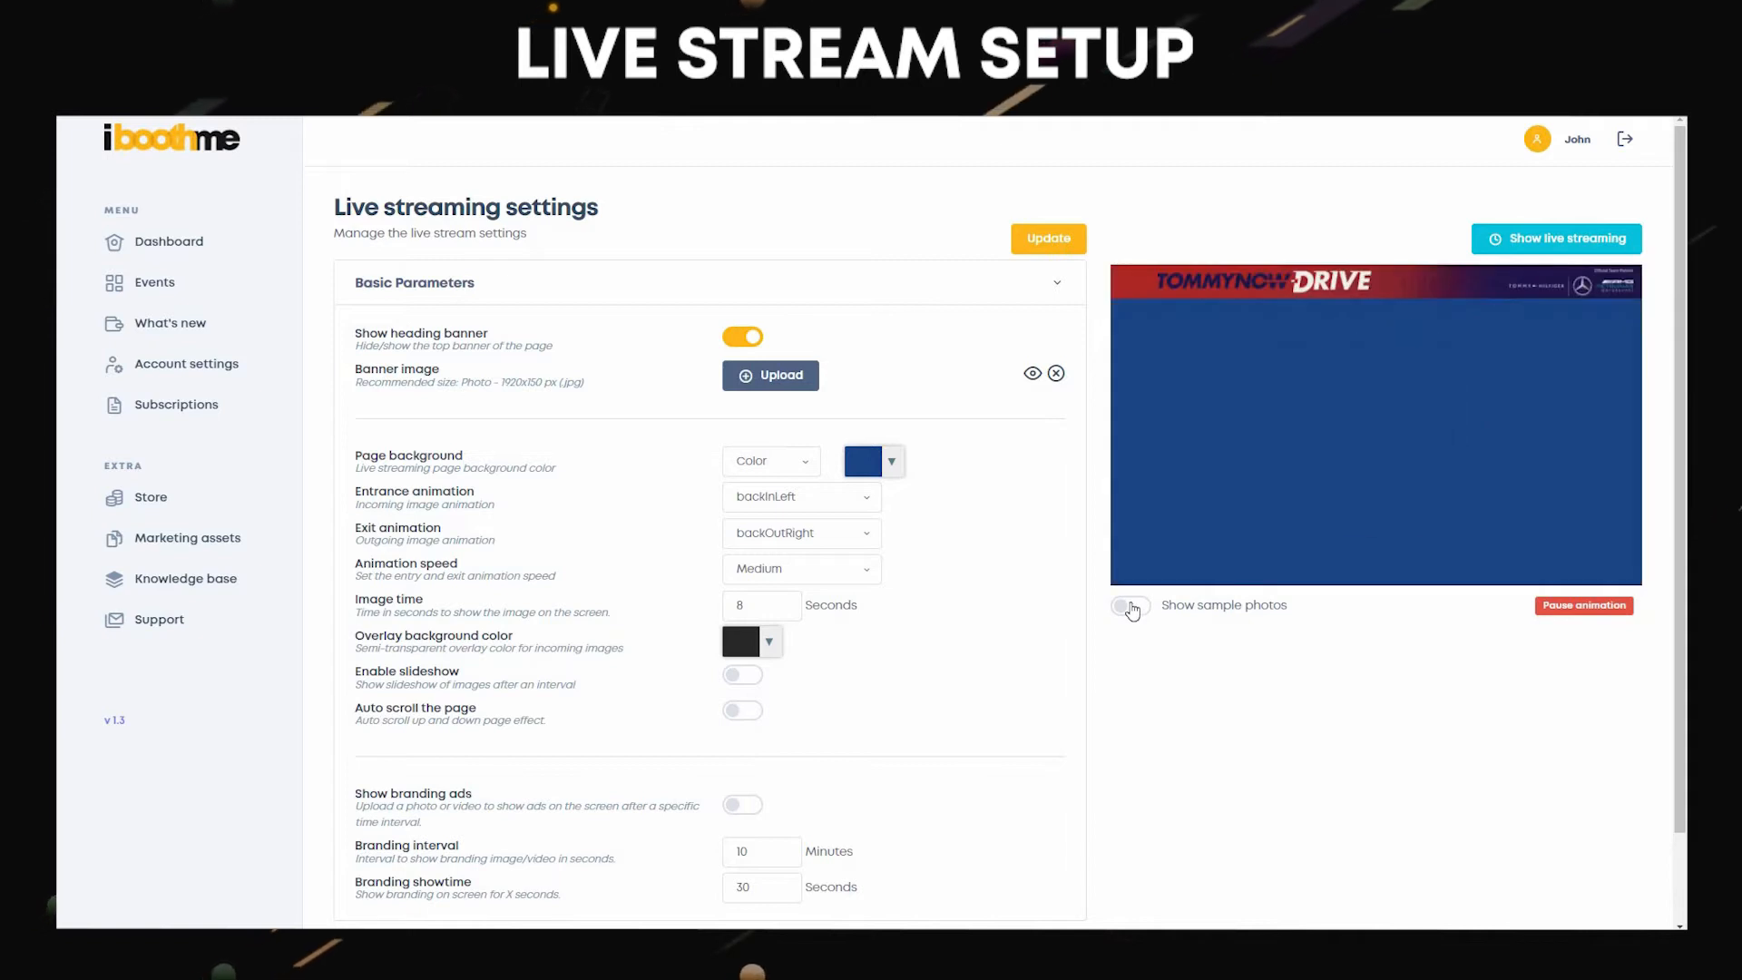
pyautogui.click(1126, 608)
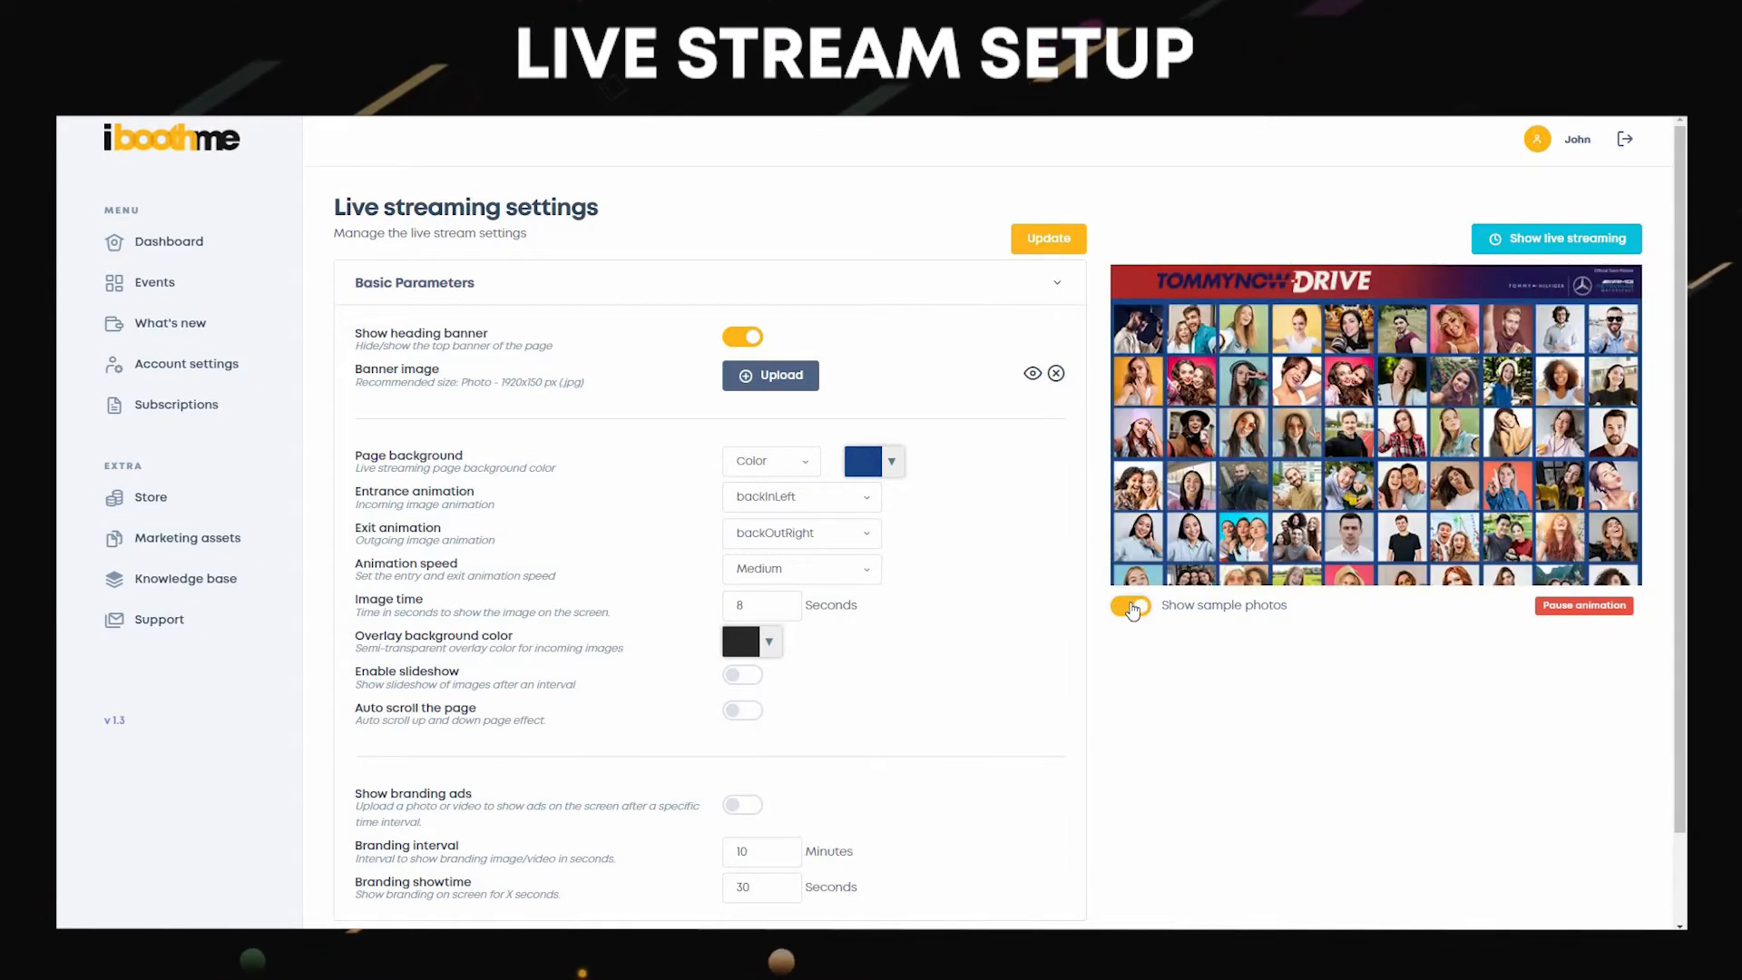
pyautogui.click(1131, 604)
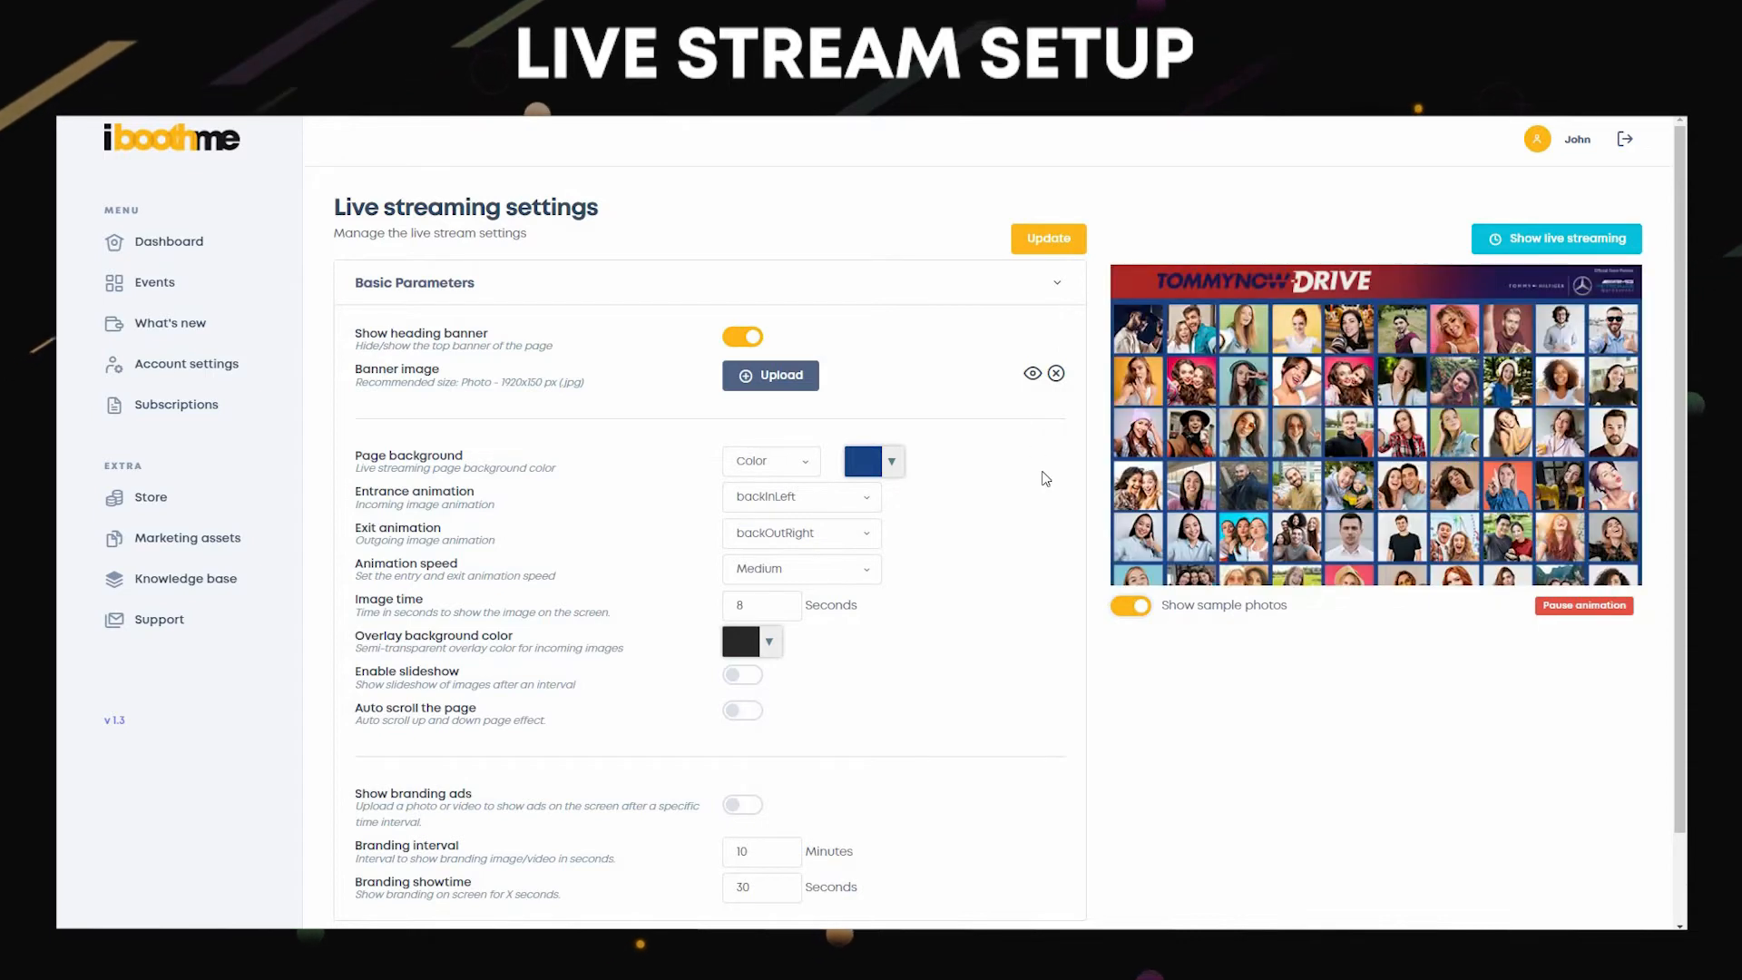
pyautogui.moveTo(1004, 490)
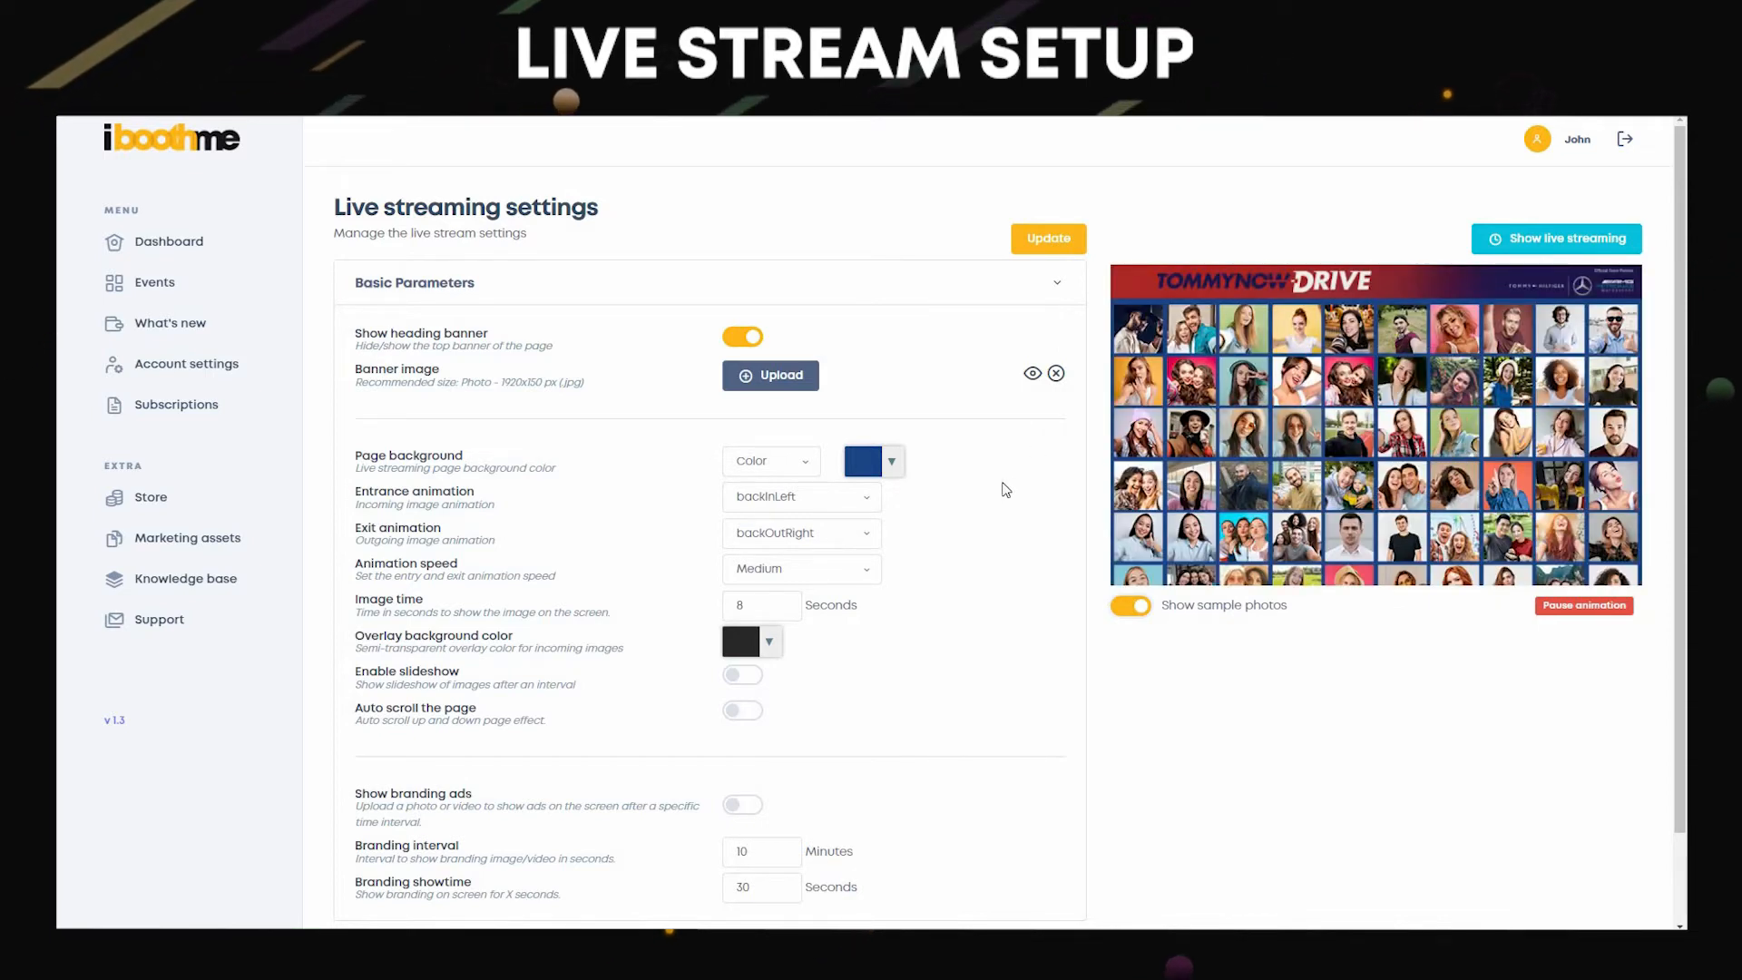
# Adjust the entrance animation, set image time to 8 seconds and update the settings.
pyautogui.click(800, 496)
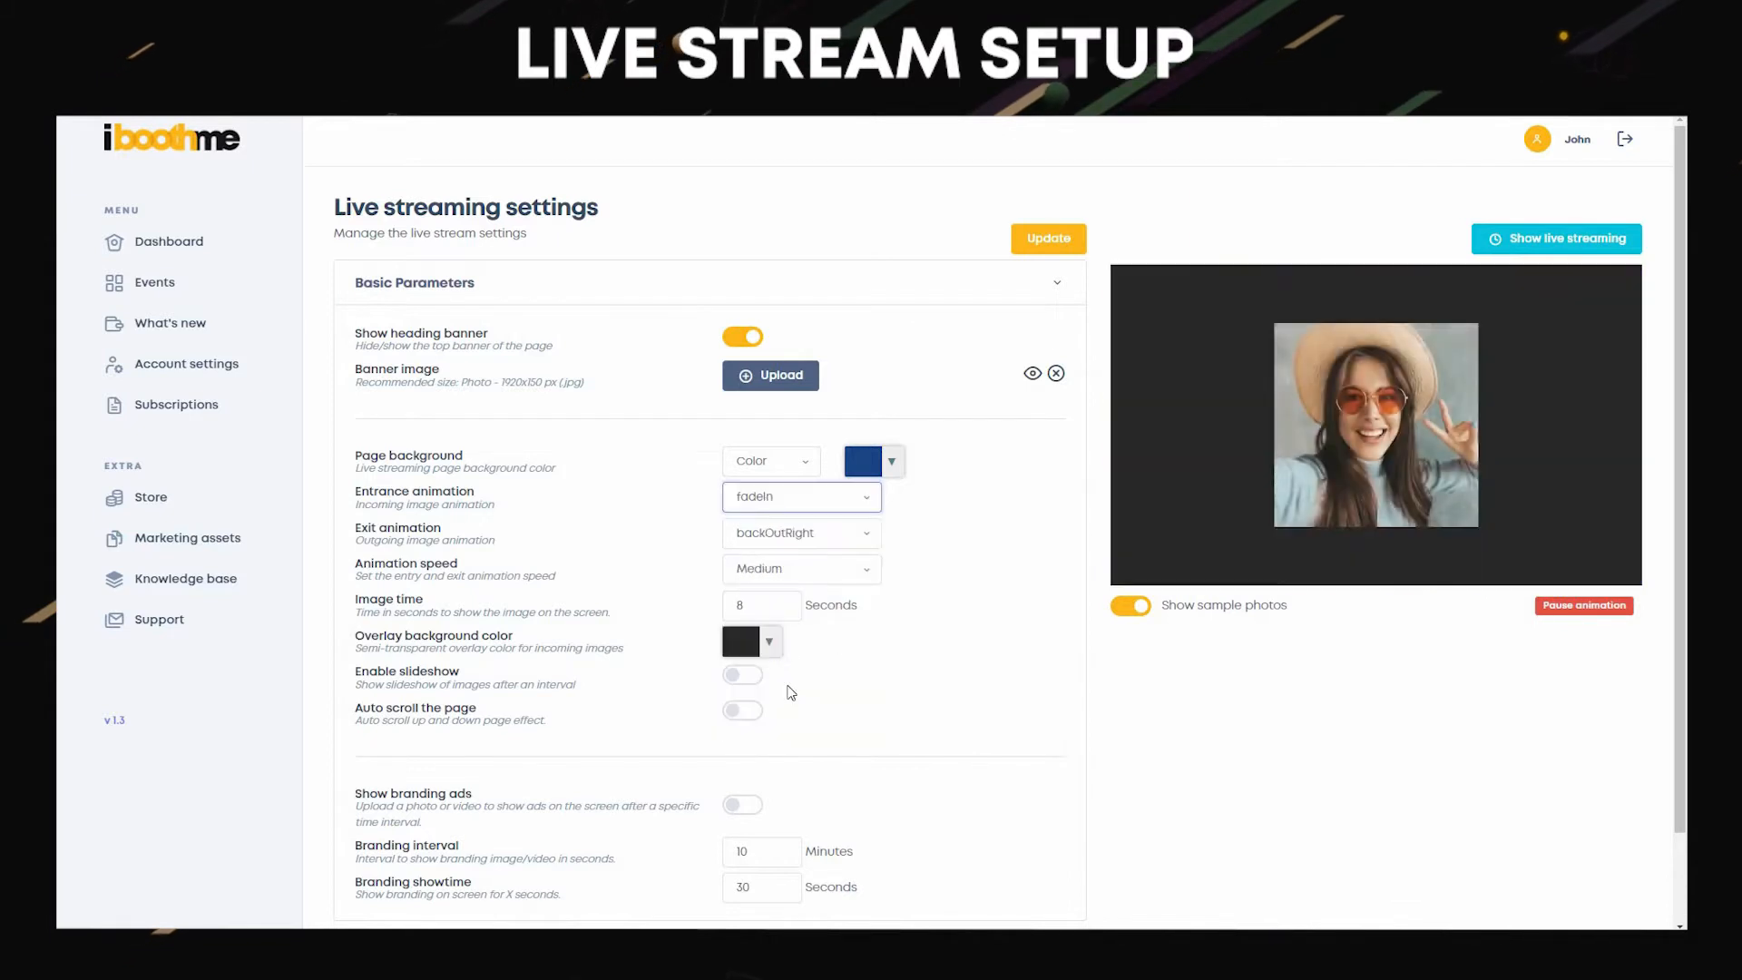
pyautogui.click(800, 532)
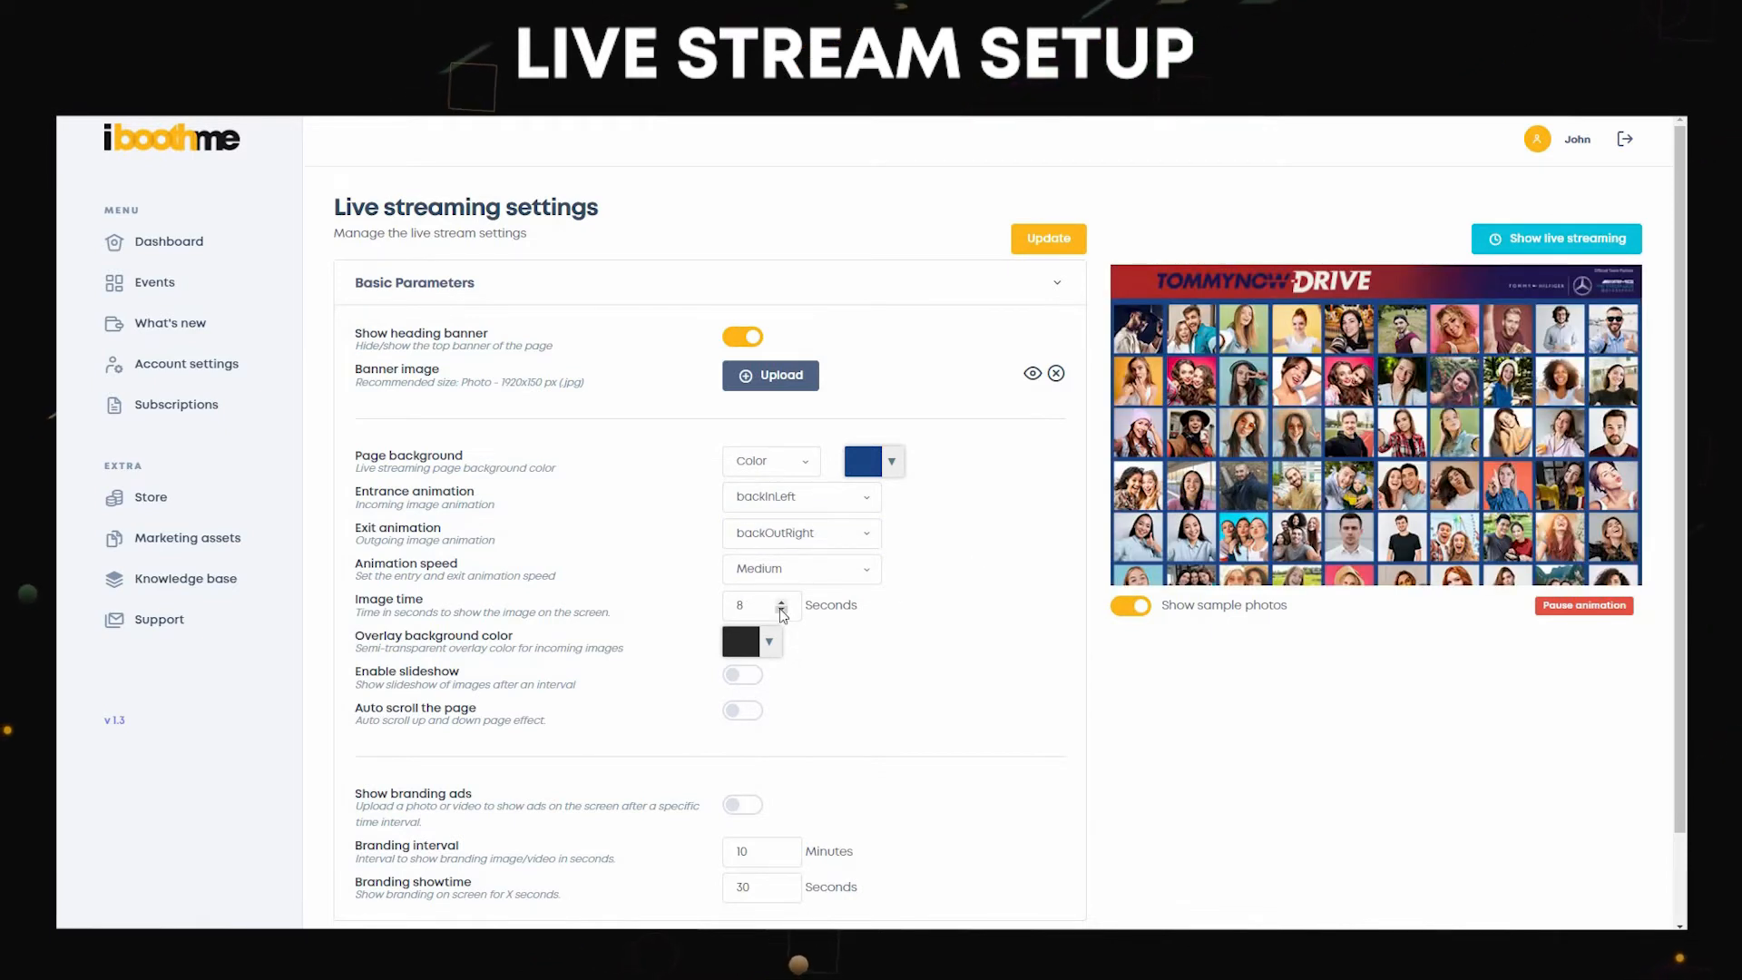
pyautogui.click(780, 612)
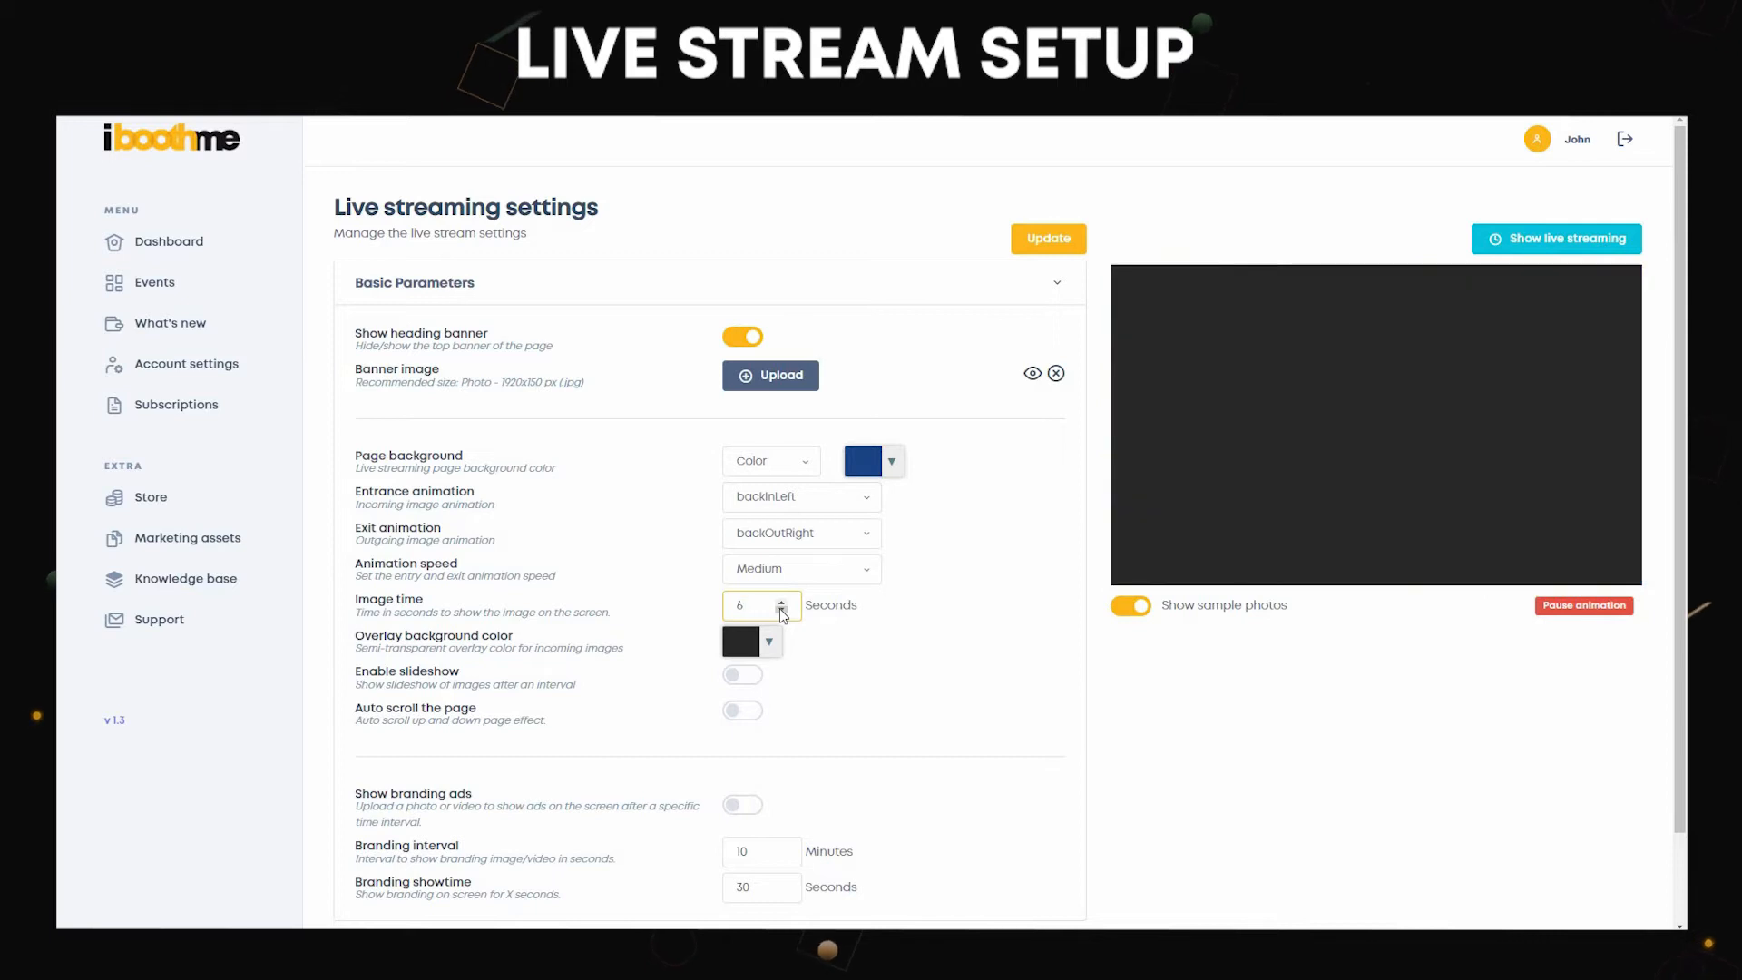
pyautogui.click(781, 599)
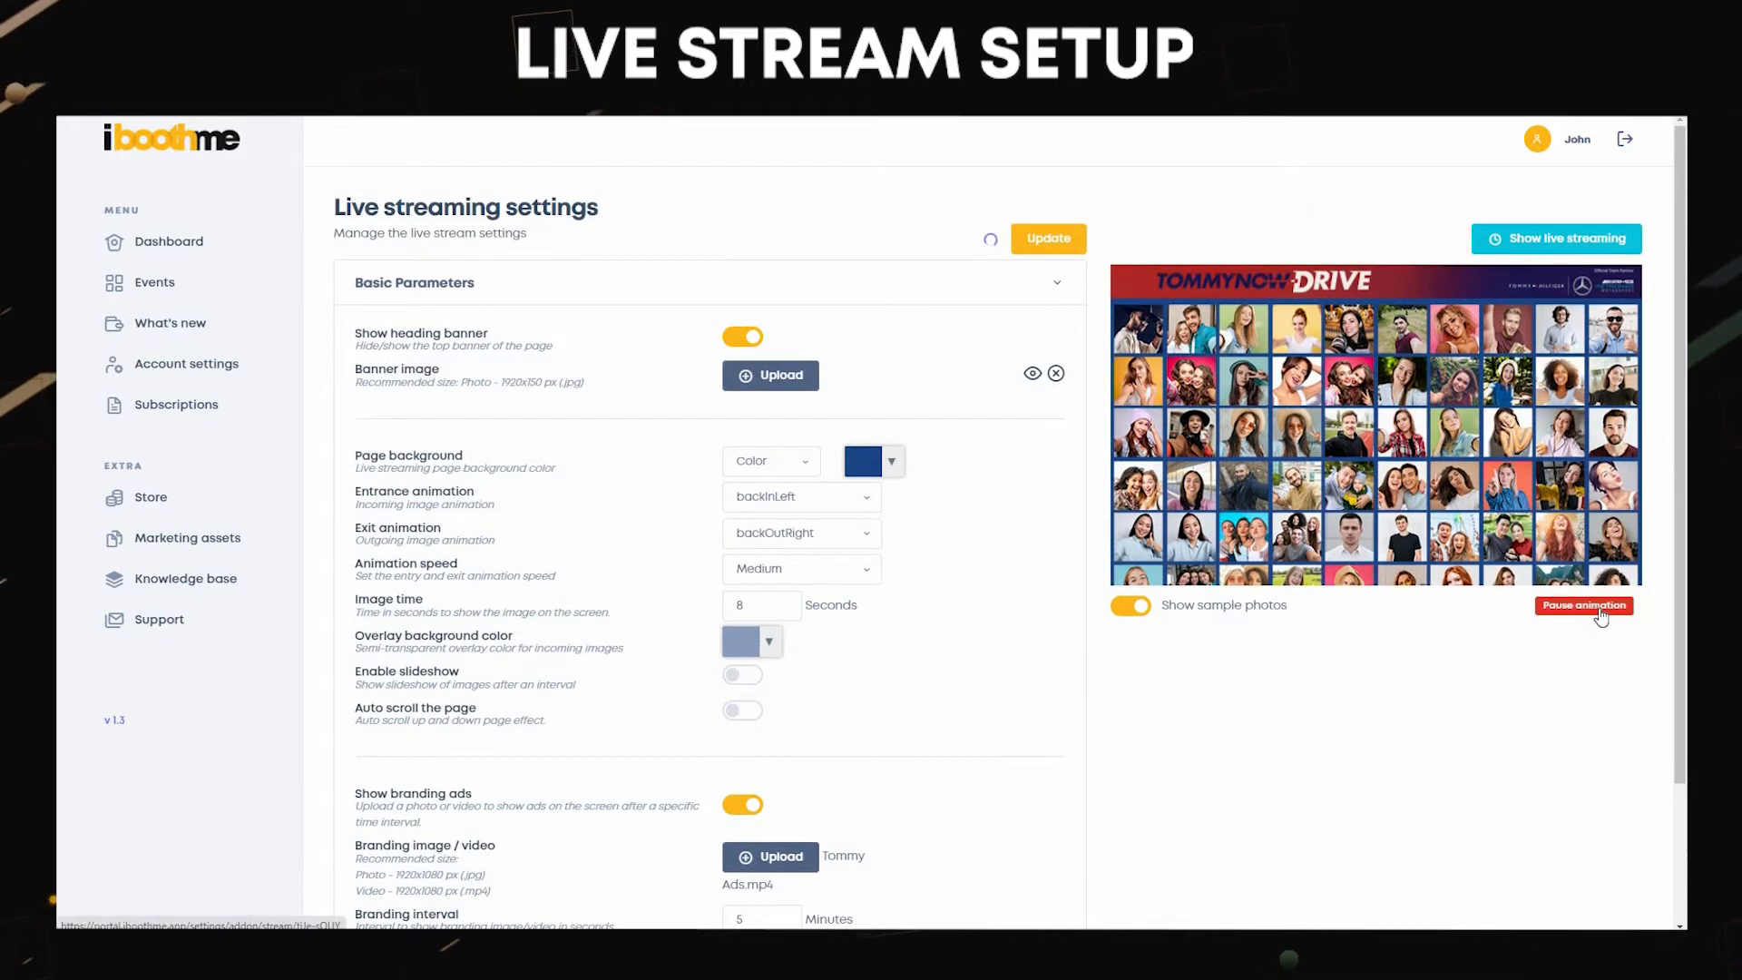
pyautogui.click(1046, 240)
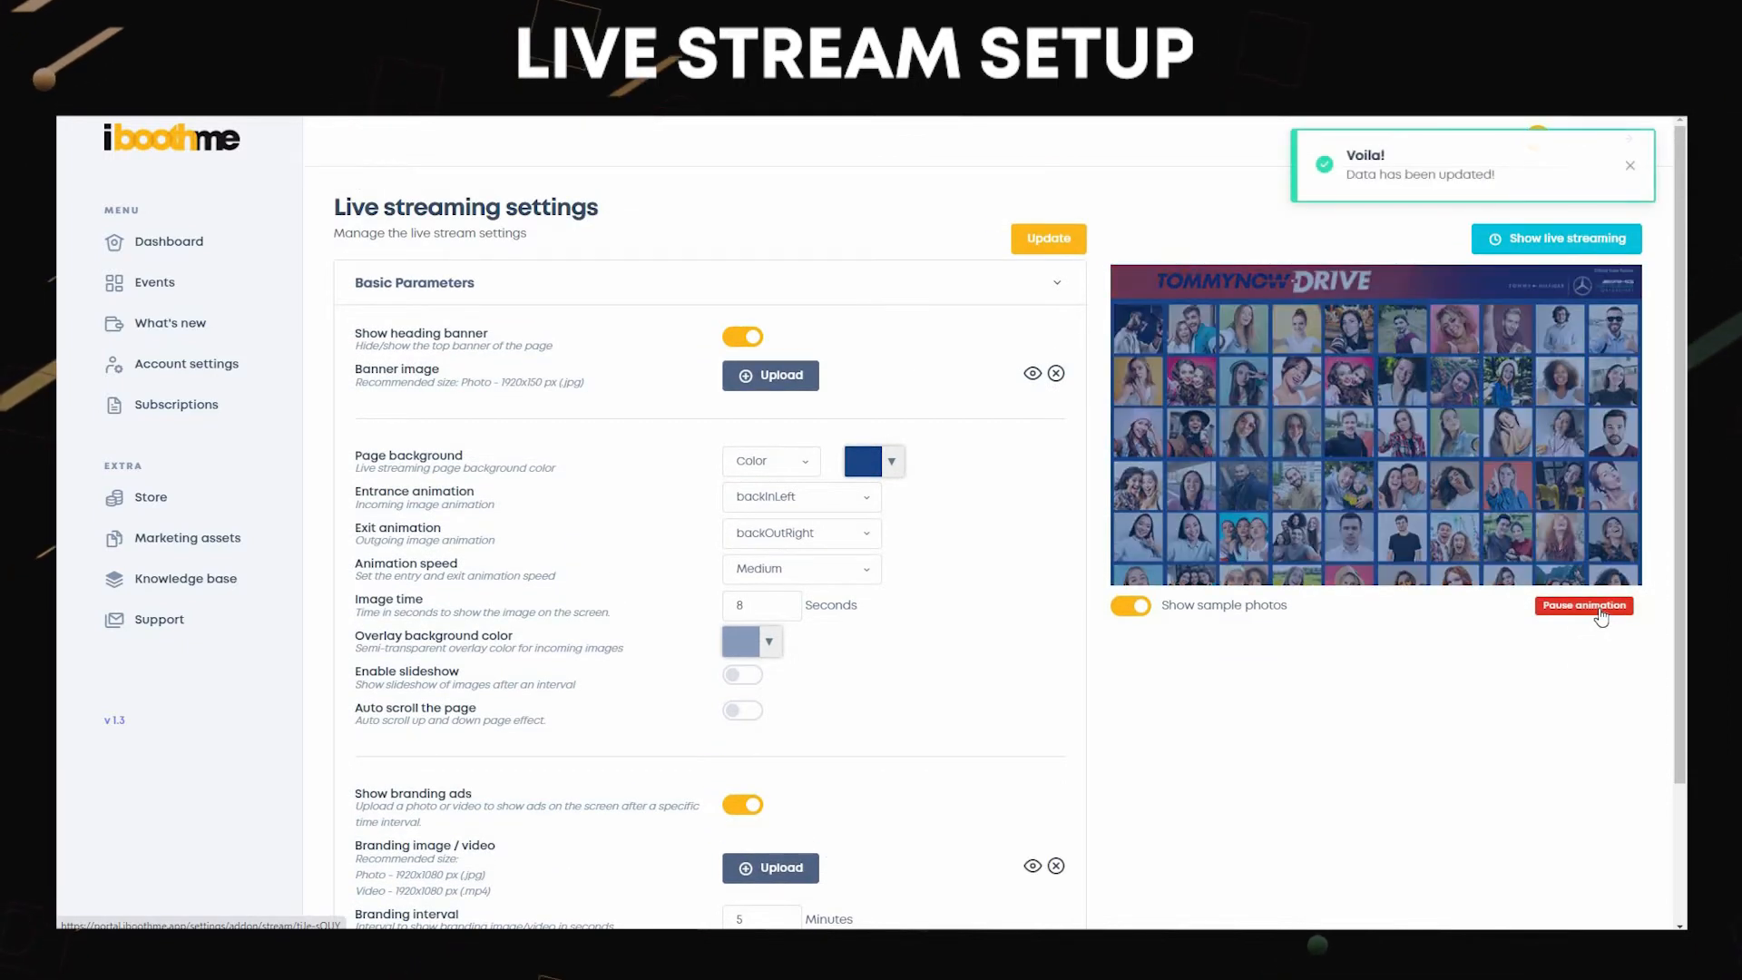
pyautogui.click(1583, 604)
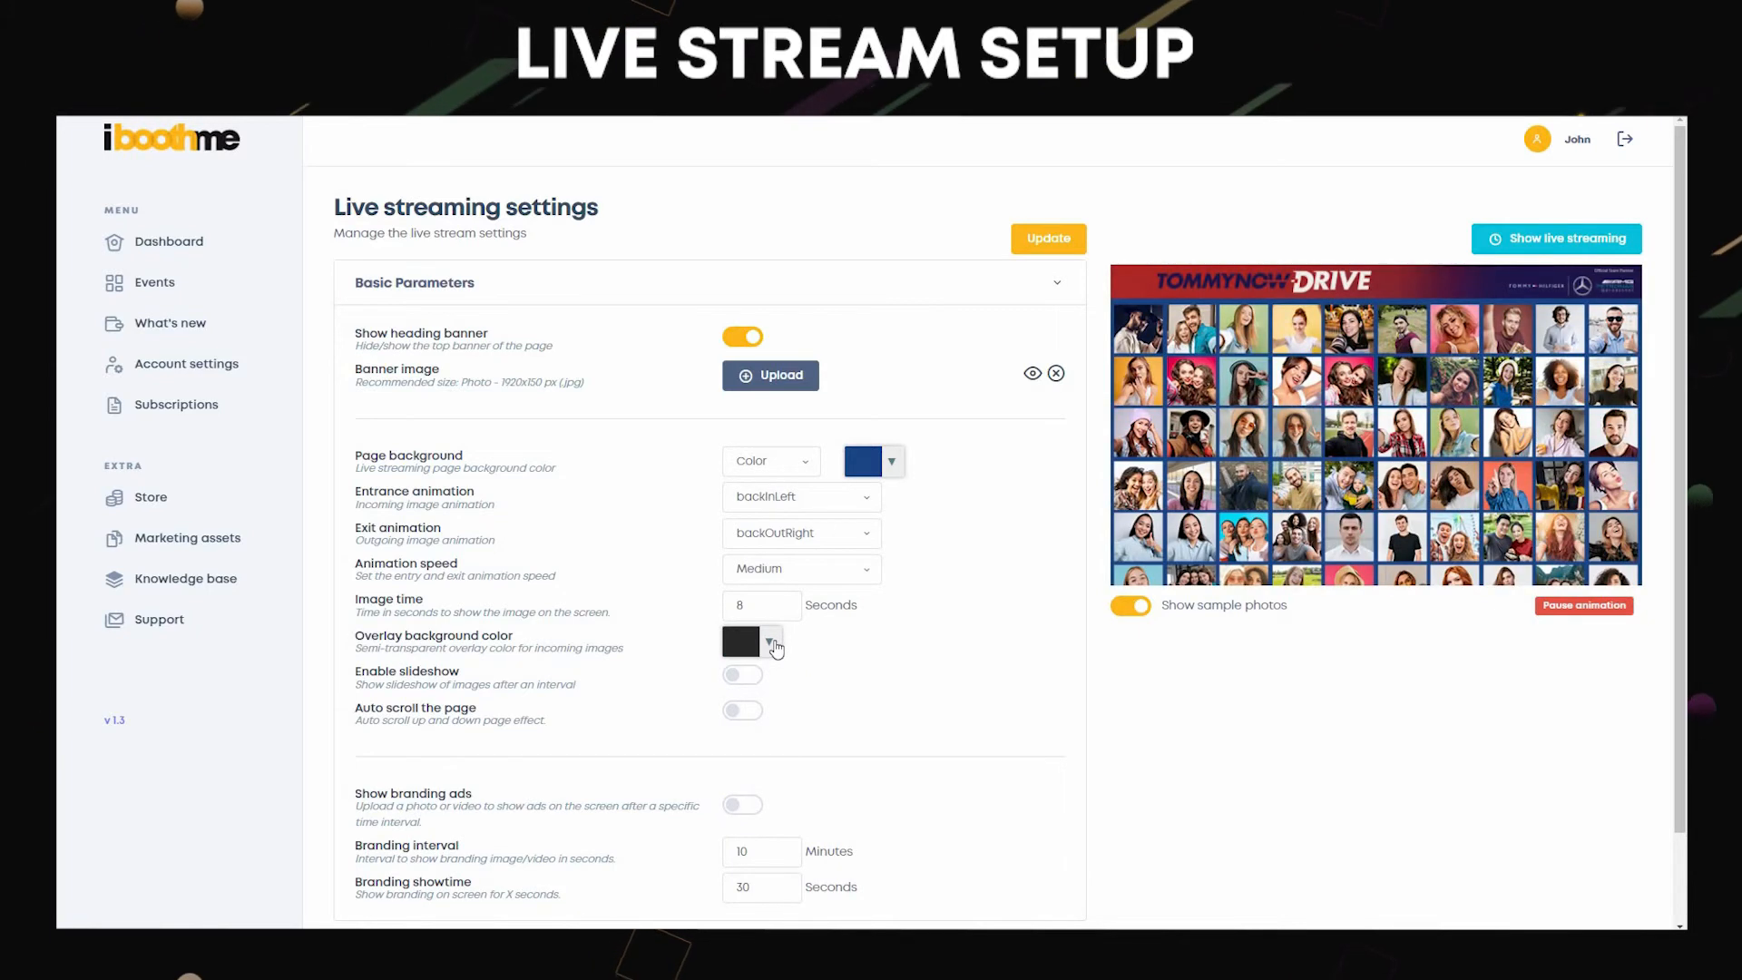
# Change the overlay background colour to a light greyish blue swatch.
pyautogui.click(771, 641)
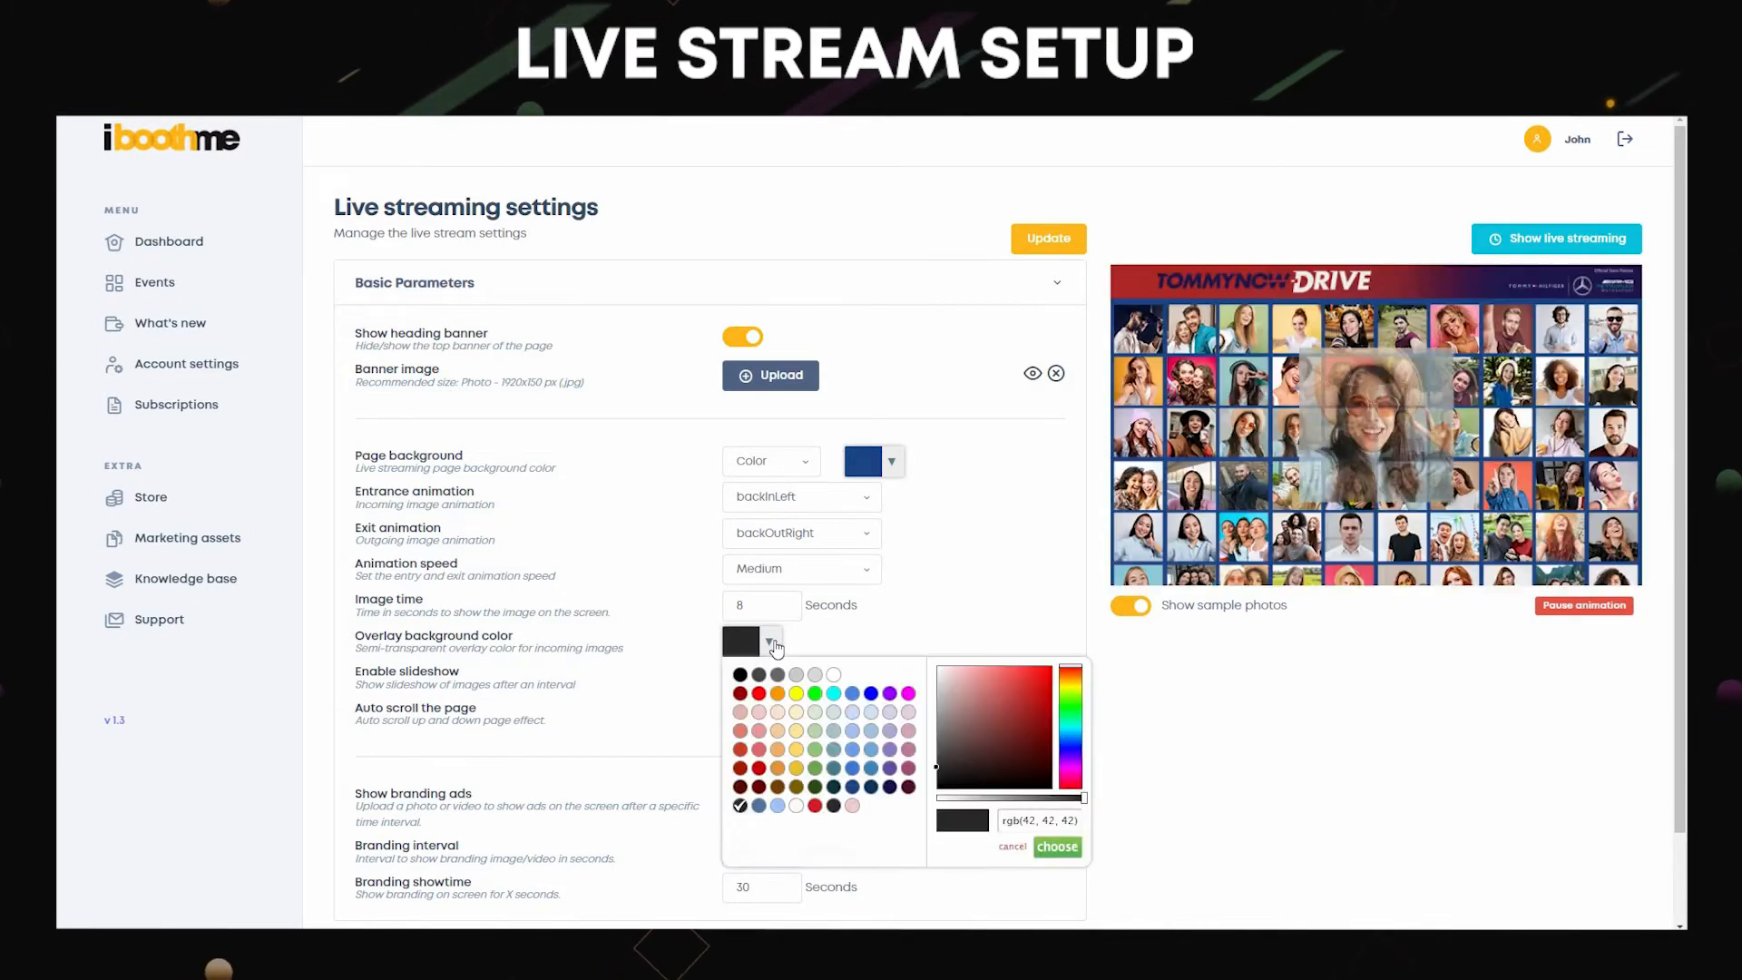
pyautogui.click(870, 790)
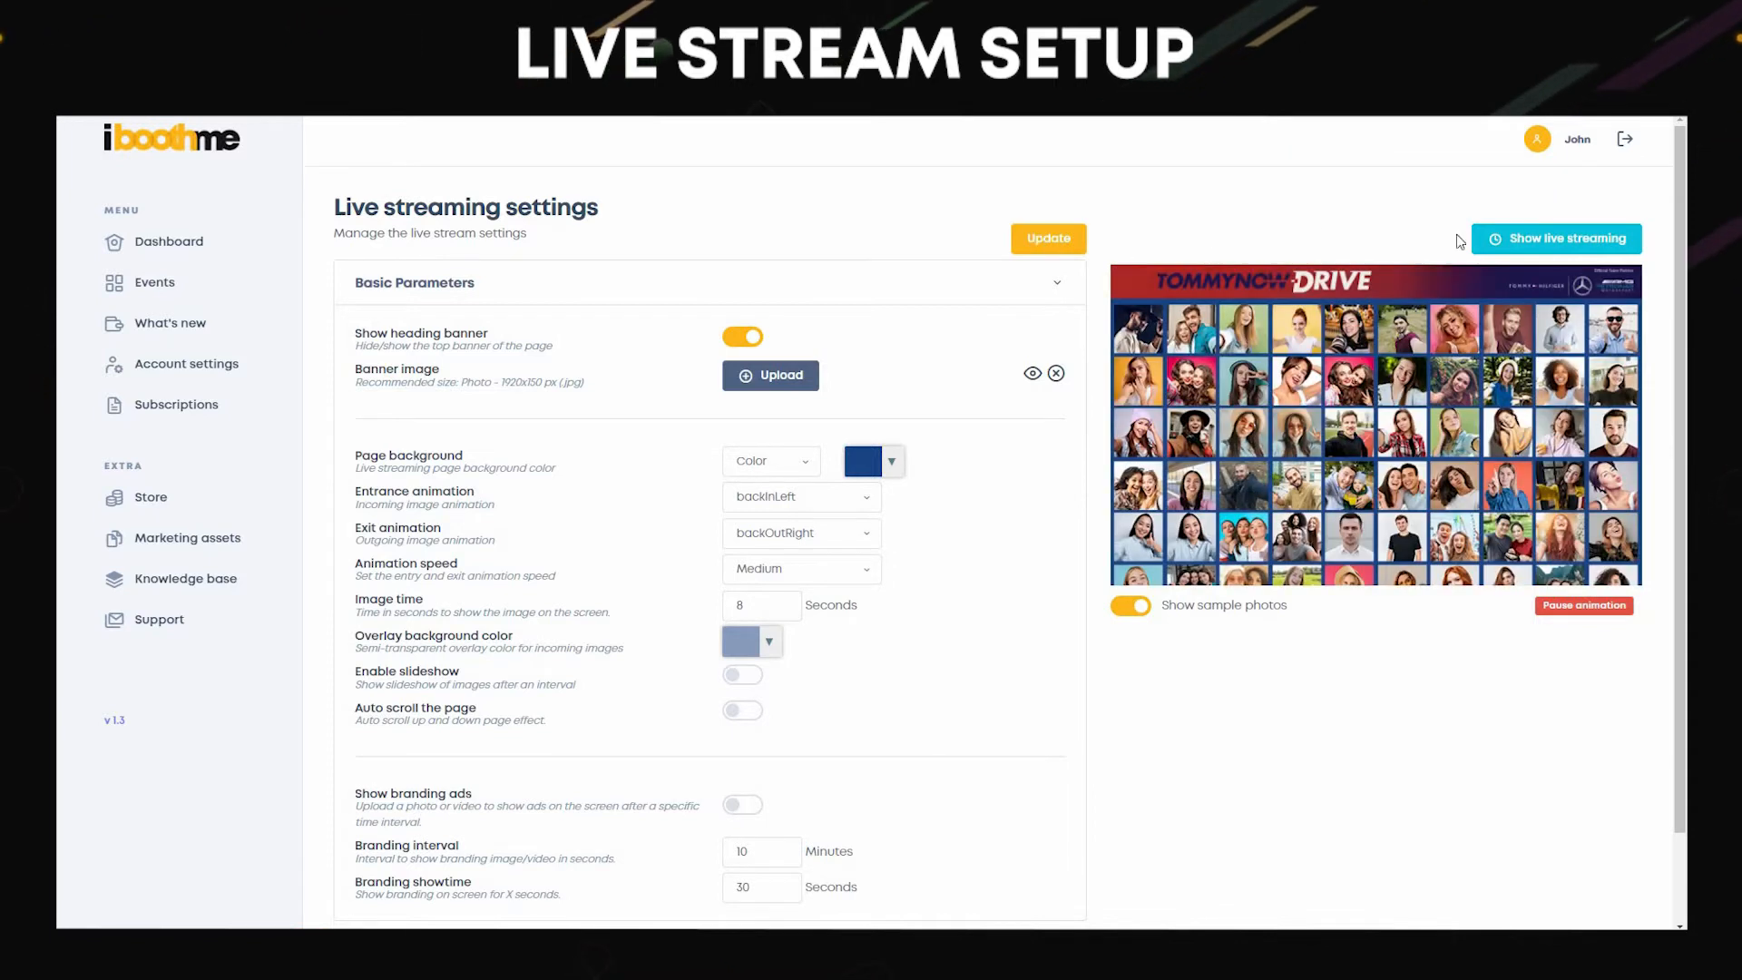
pyautogui.click(1557, 237)
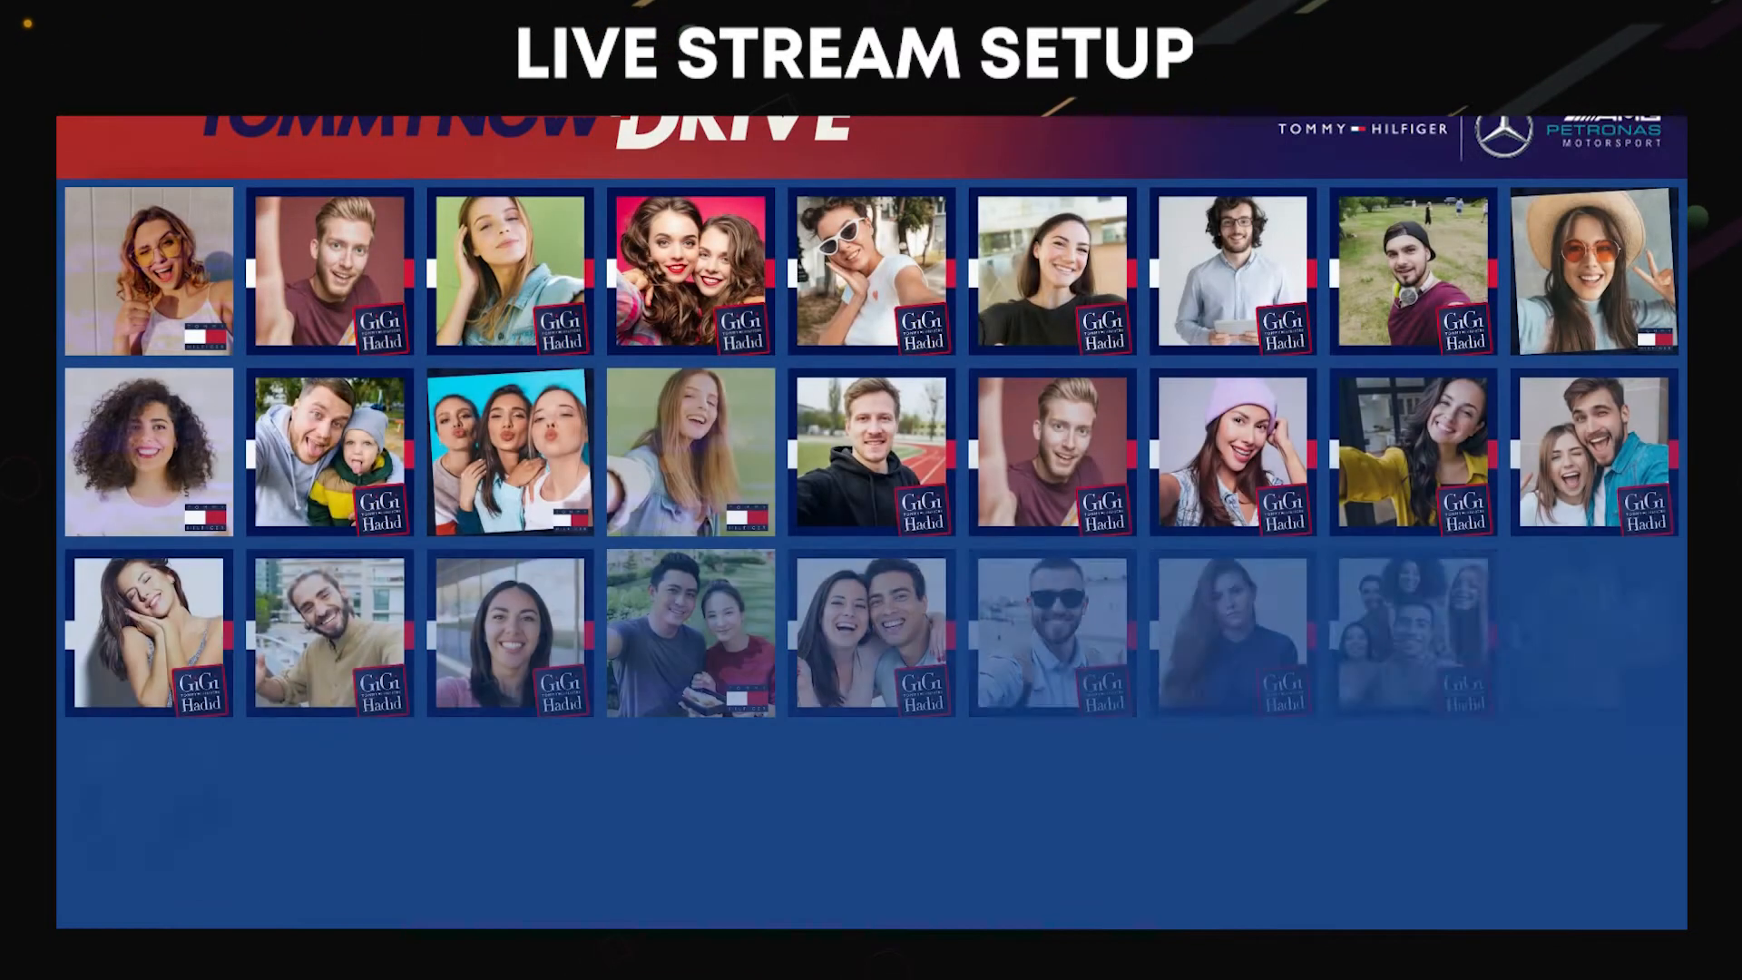
pyautogui.scroll(-3)
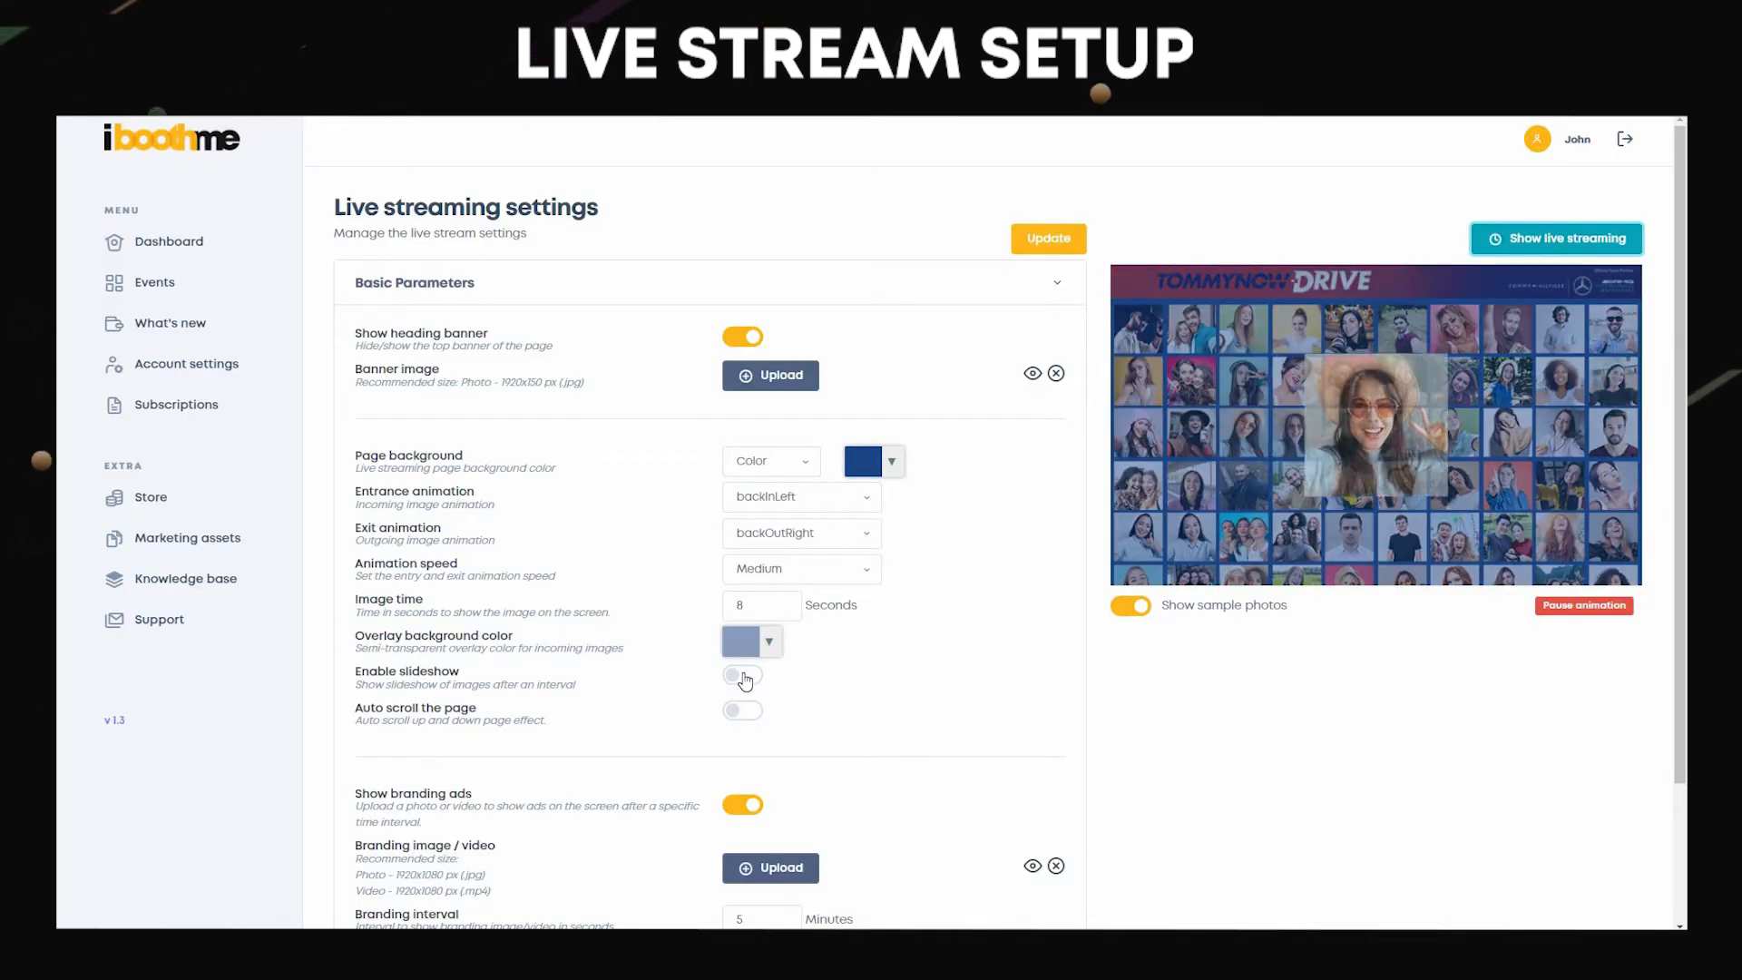
# Switch on Enable slideshow and Auto scroll the page.
pyautogui.click(740, 675)
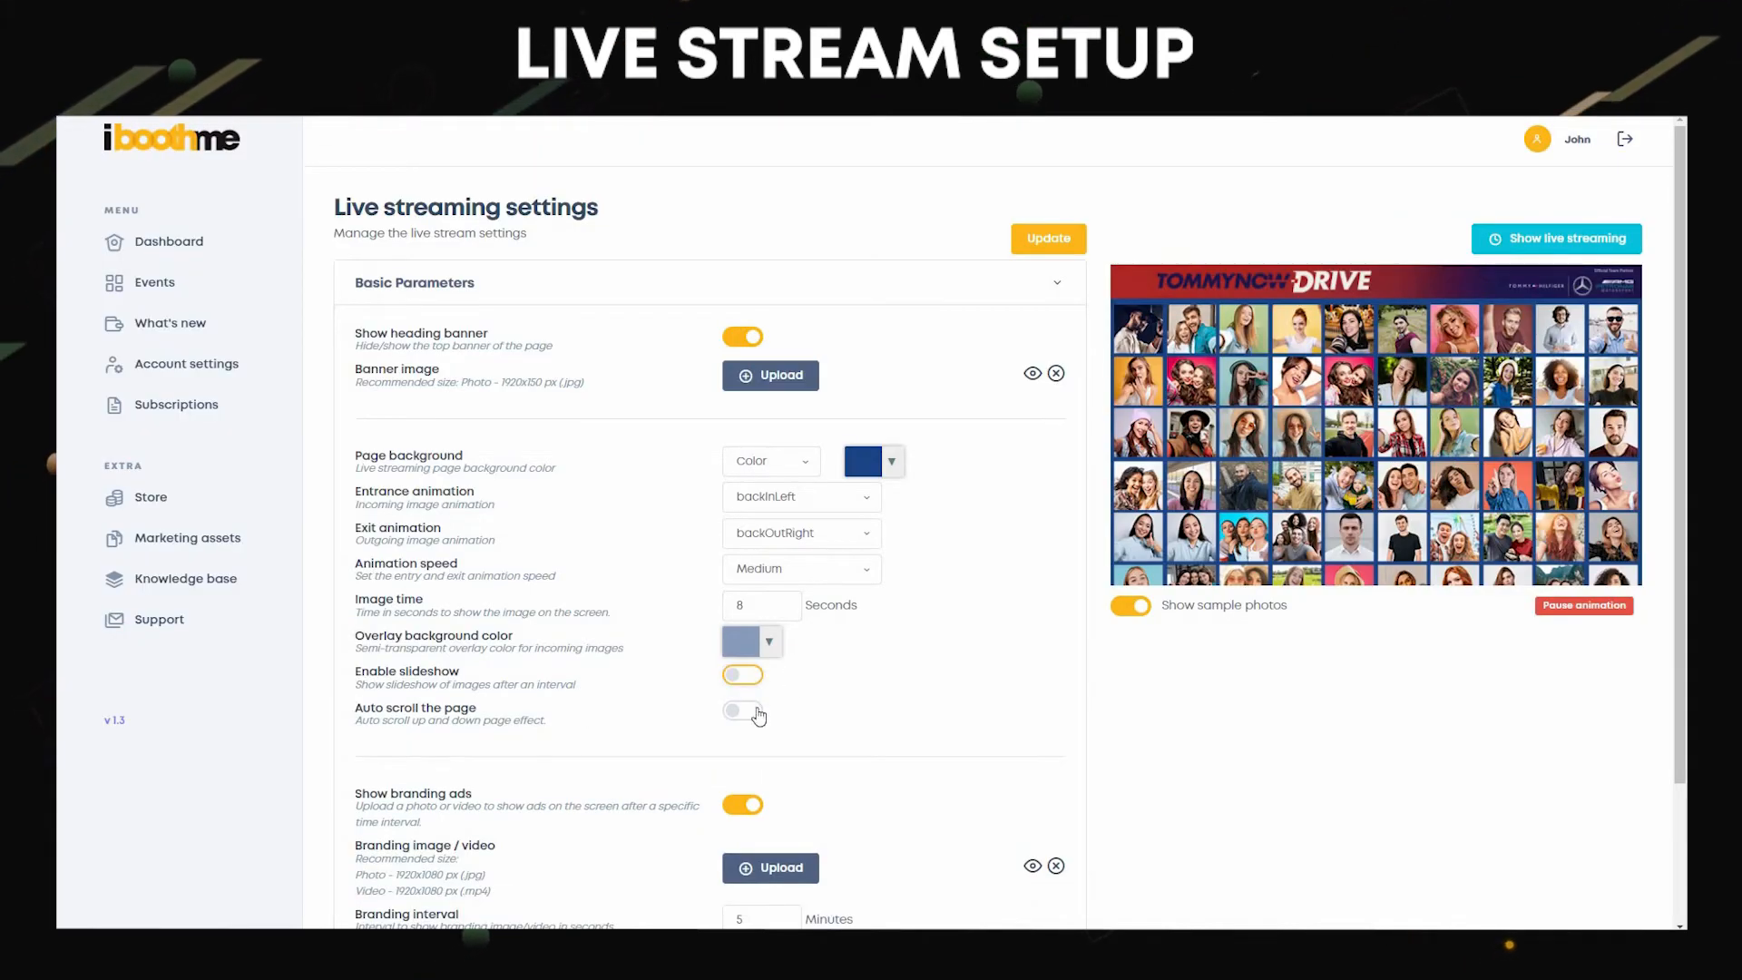
pyautogui.click(741, 709)
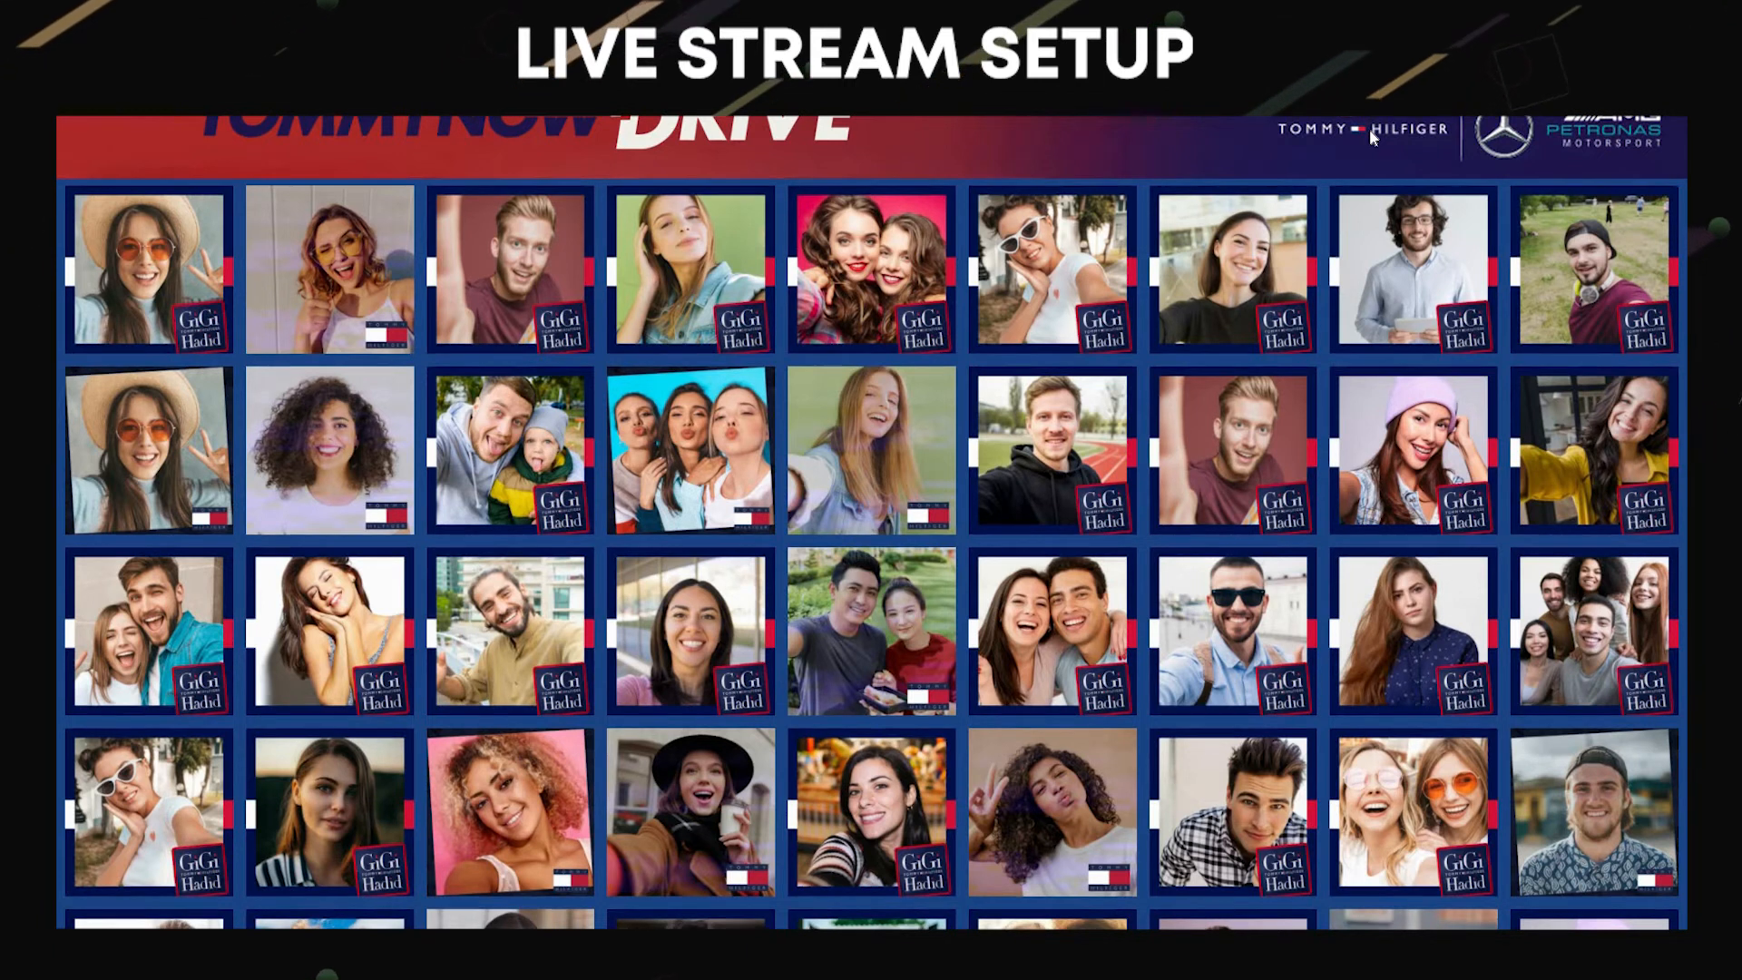
# Scroll through the auto-scrolling live stream photo grid before returning to settings.
pyautogui.scroll(-3)
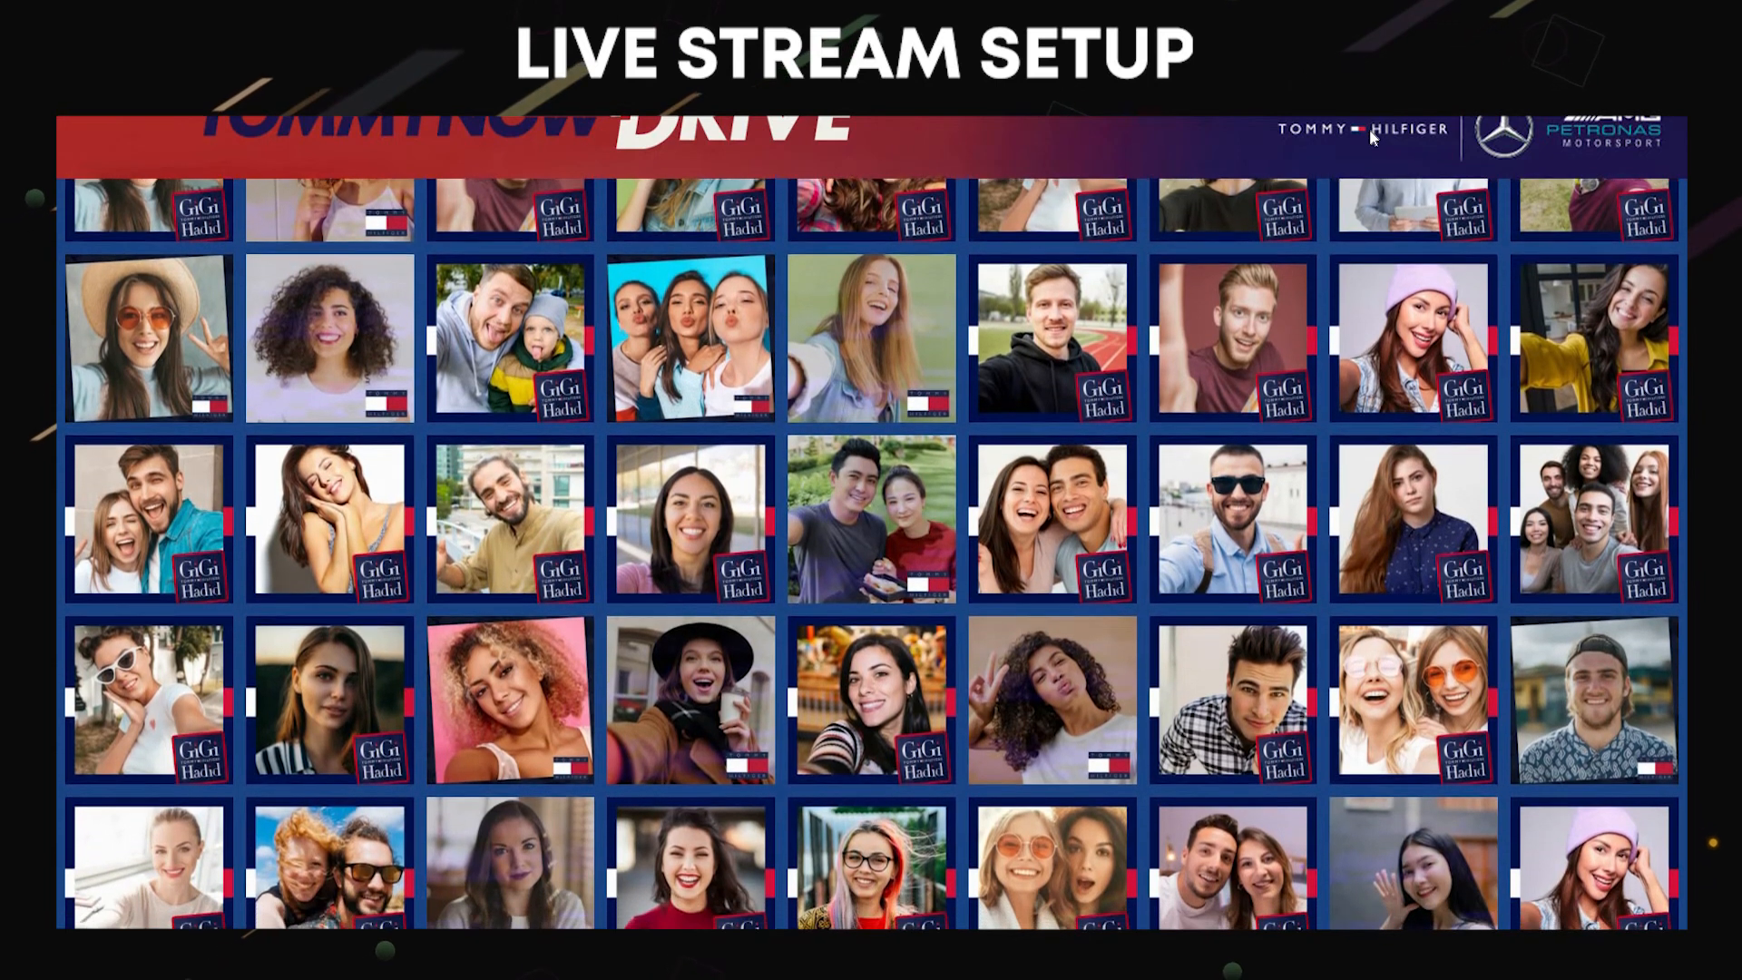
pyautogui.scroll(-3)
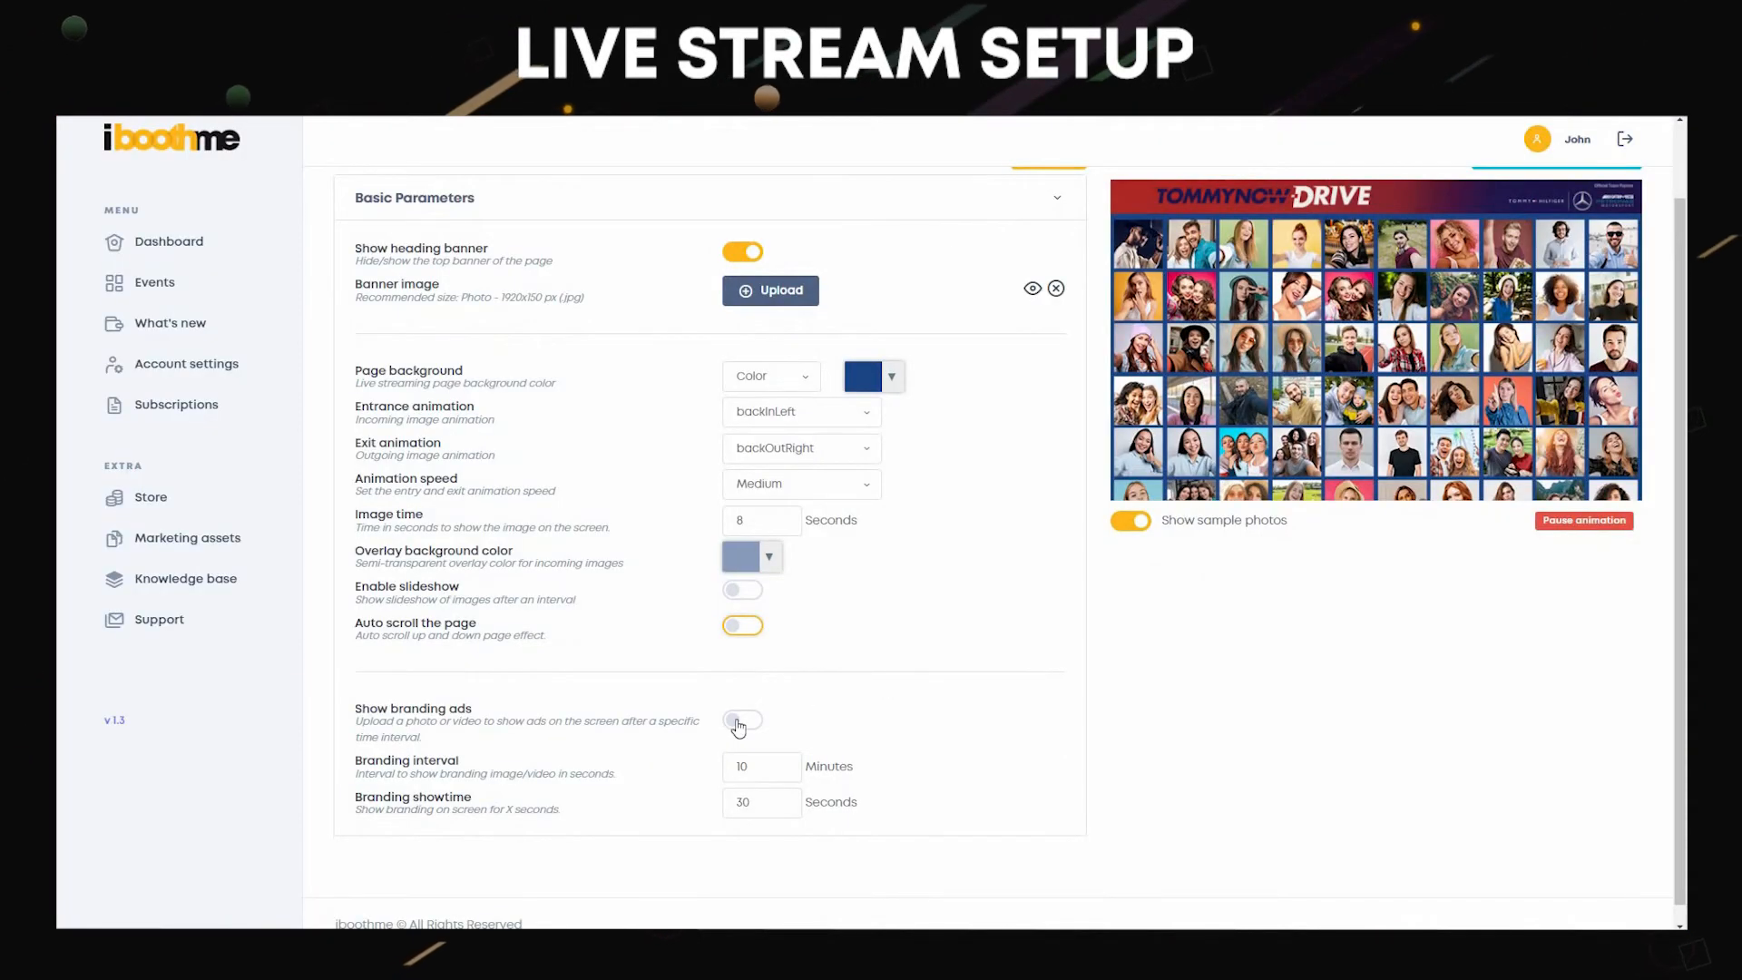
# Enable branding ads with Tommy Ads.mp4, 1-minute interval and 25-second showtime, and update.
pyautogui.click(741, 720)
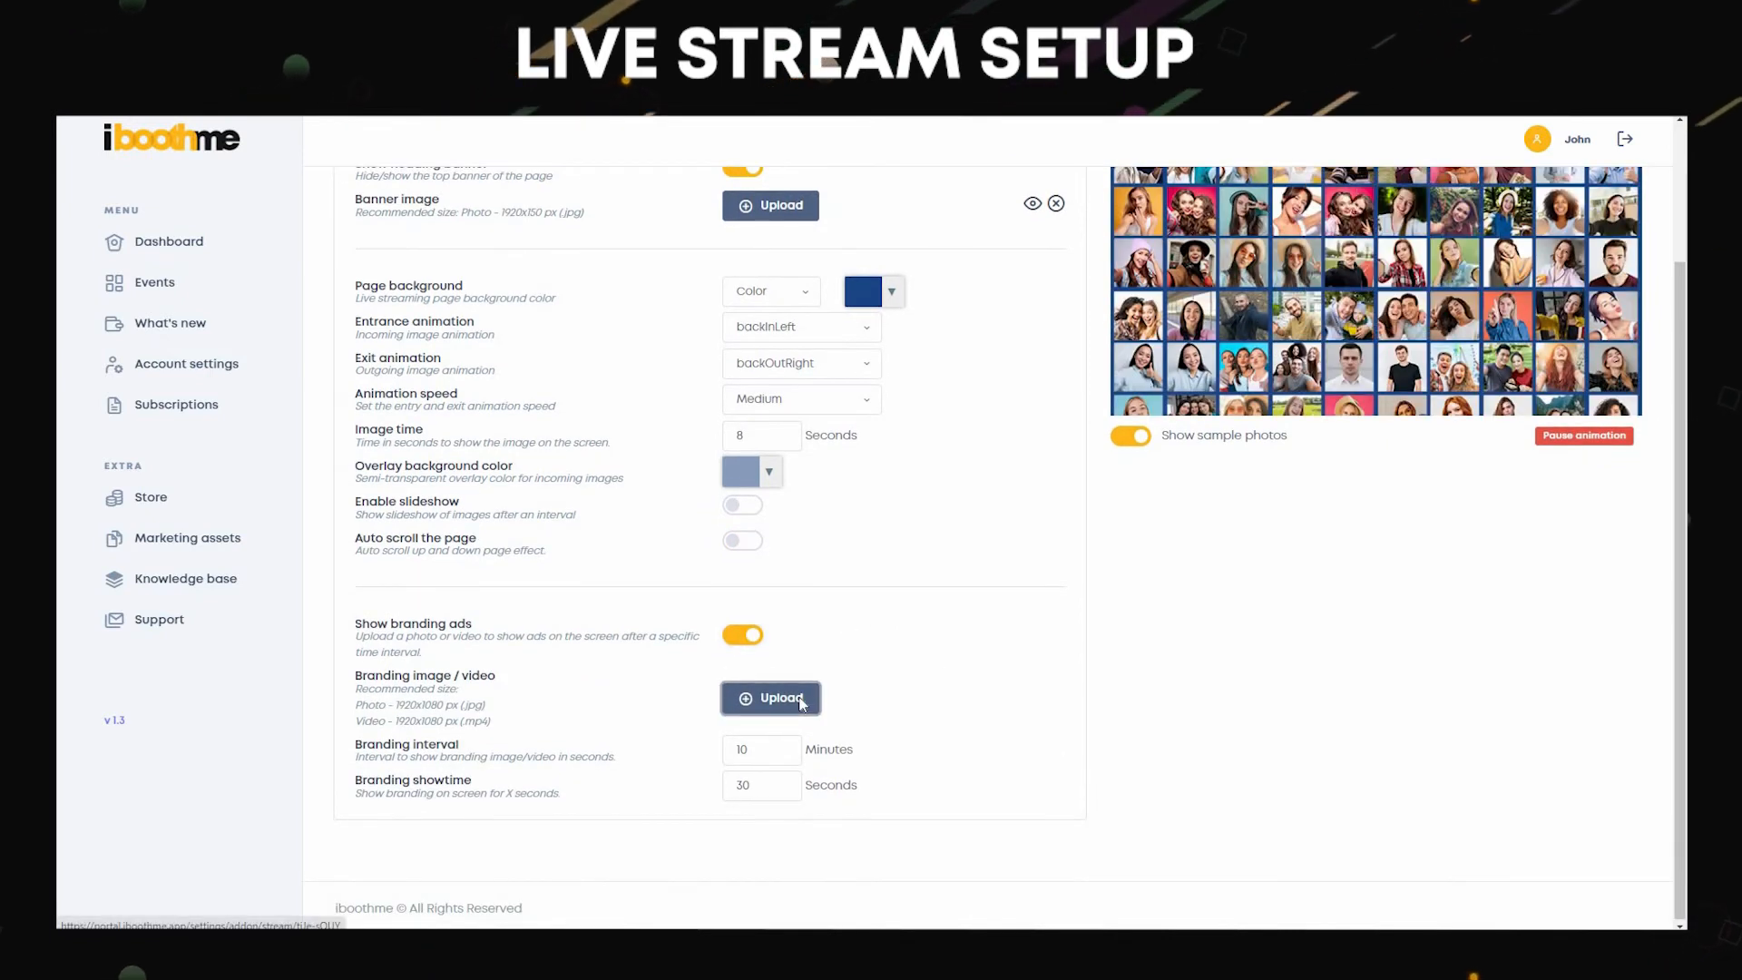
pyautogui.click(770, 697)
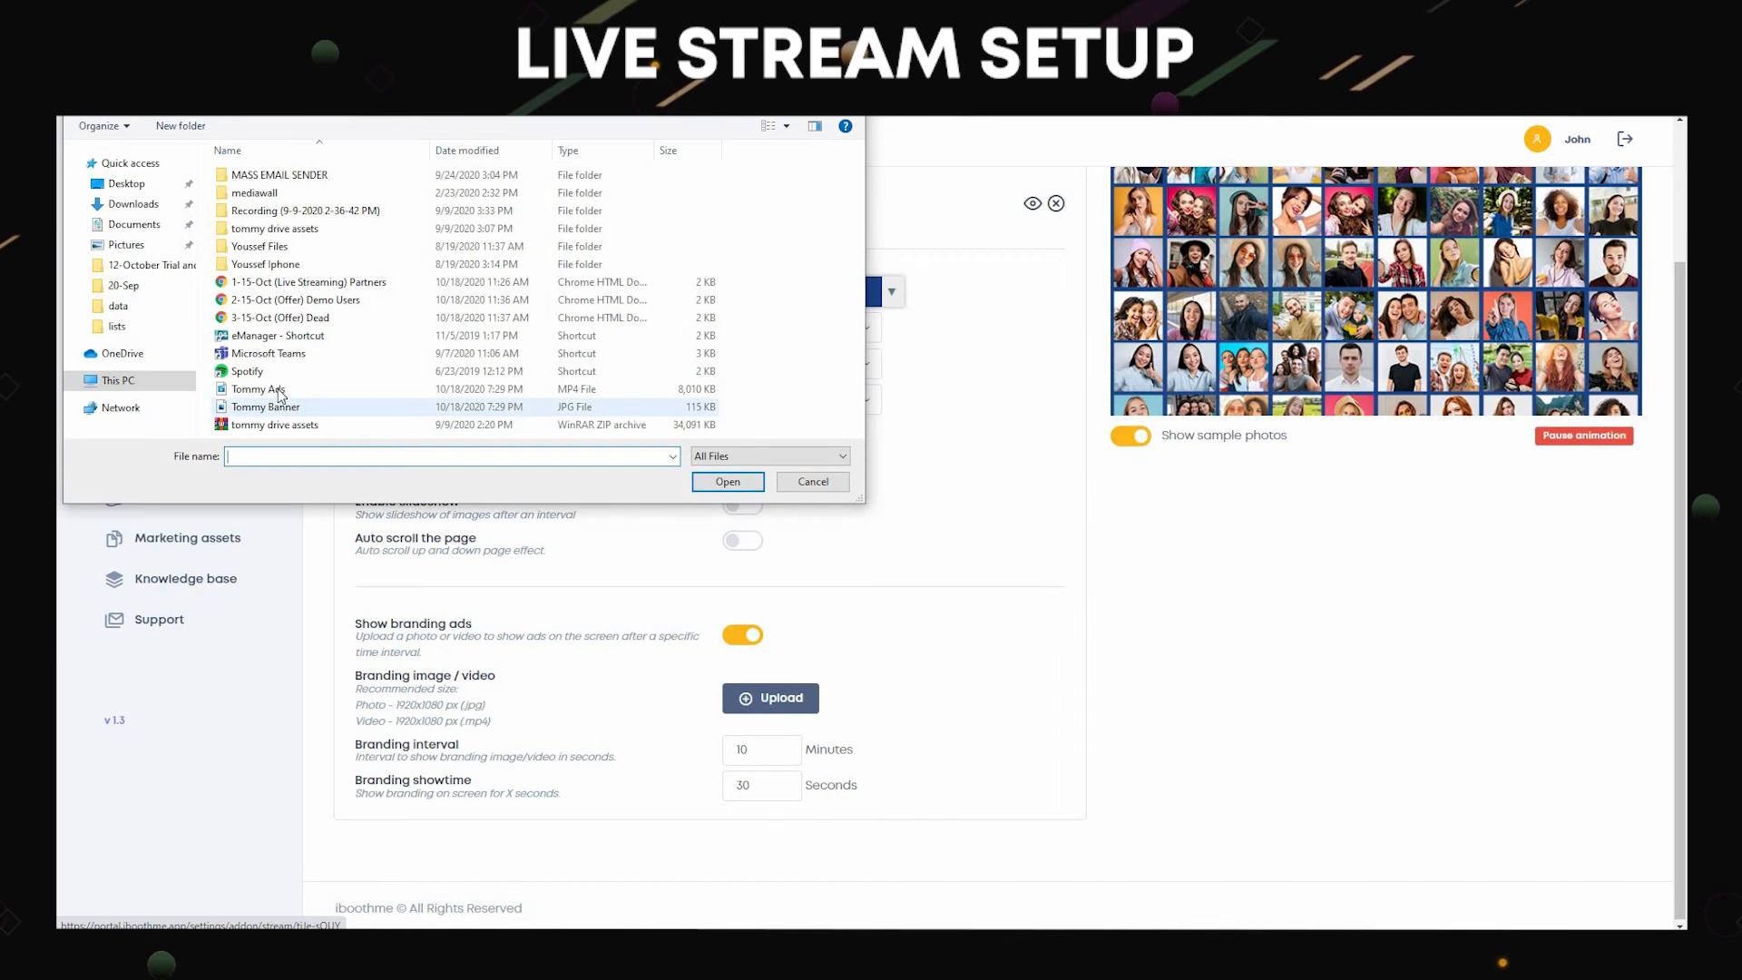
pyautogui.click(726, 481)
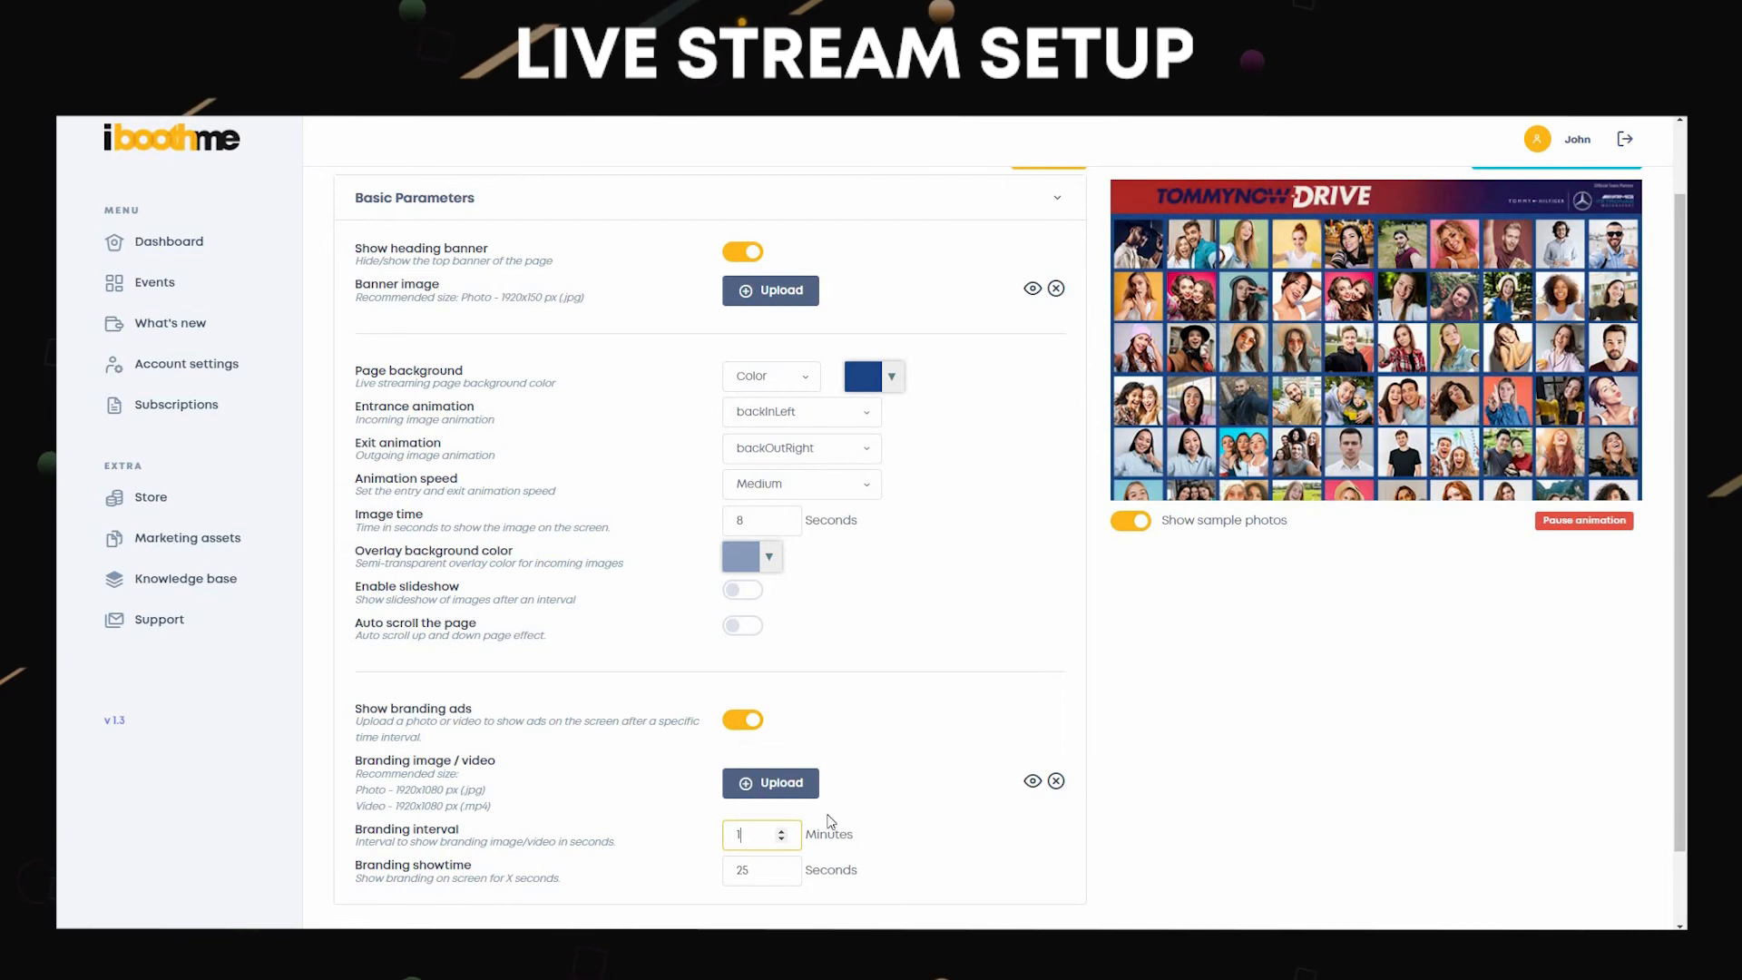
pyautogui.moveTo(879, 748)
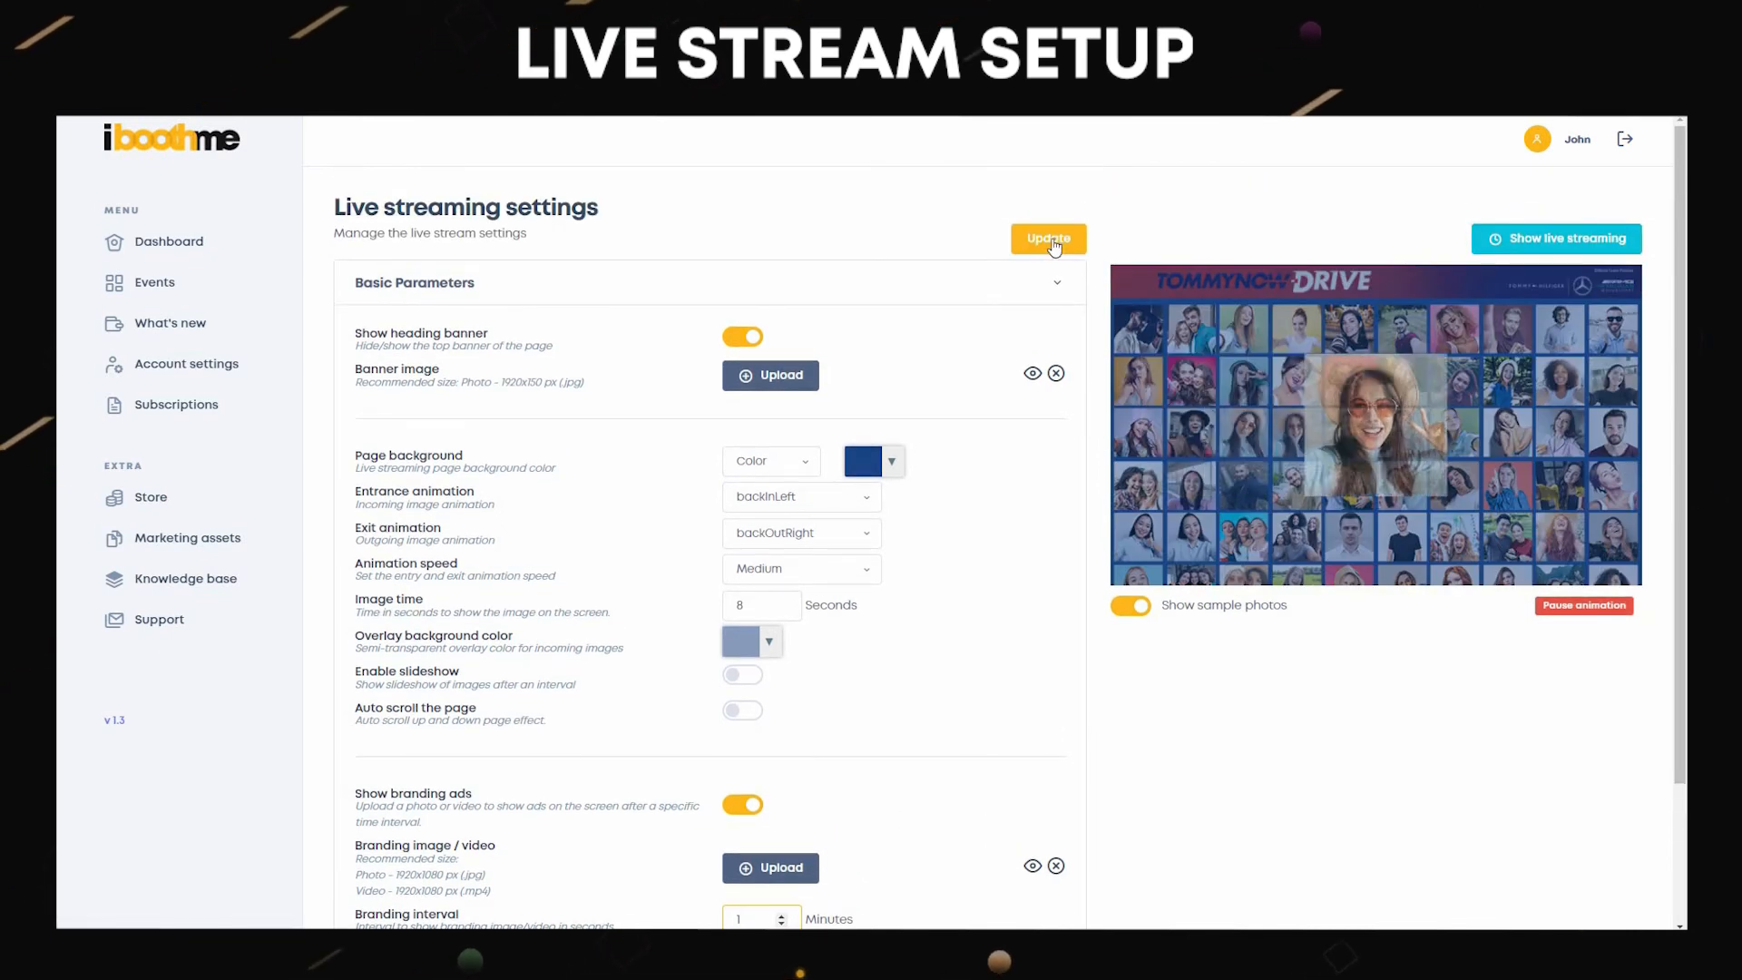
pyautogui.click(1555, 238)
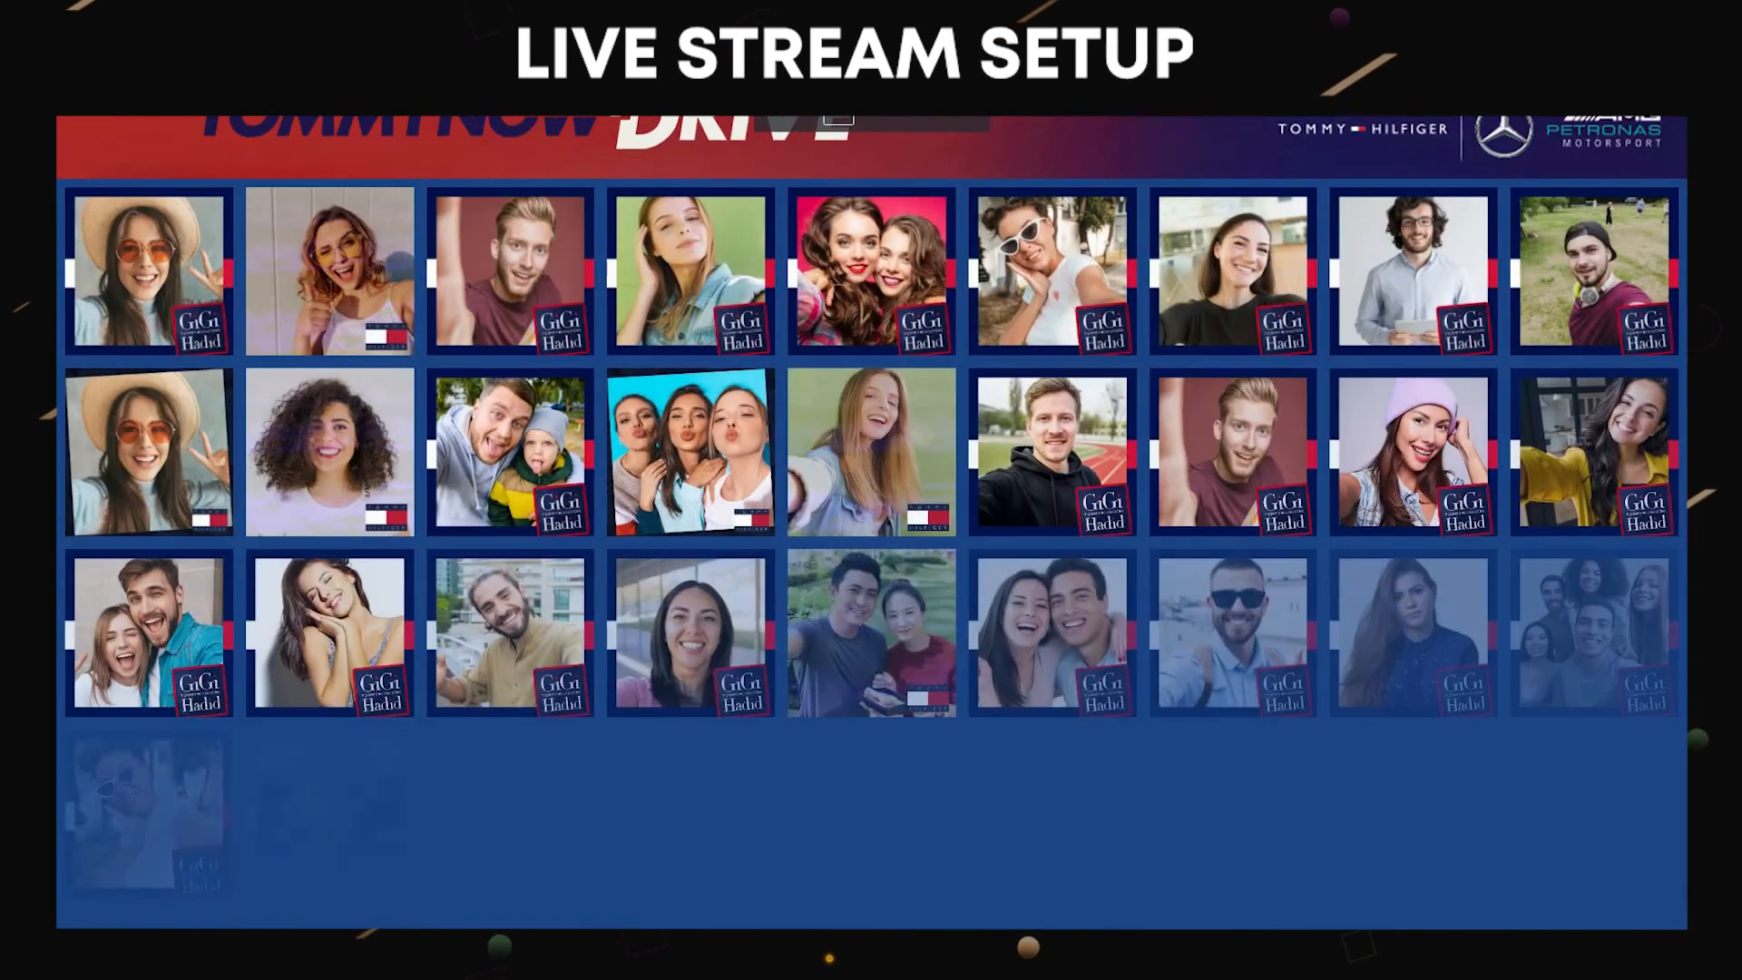